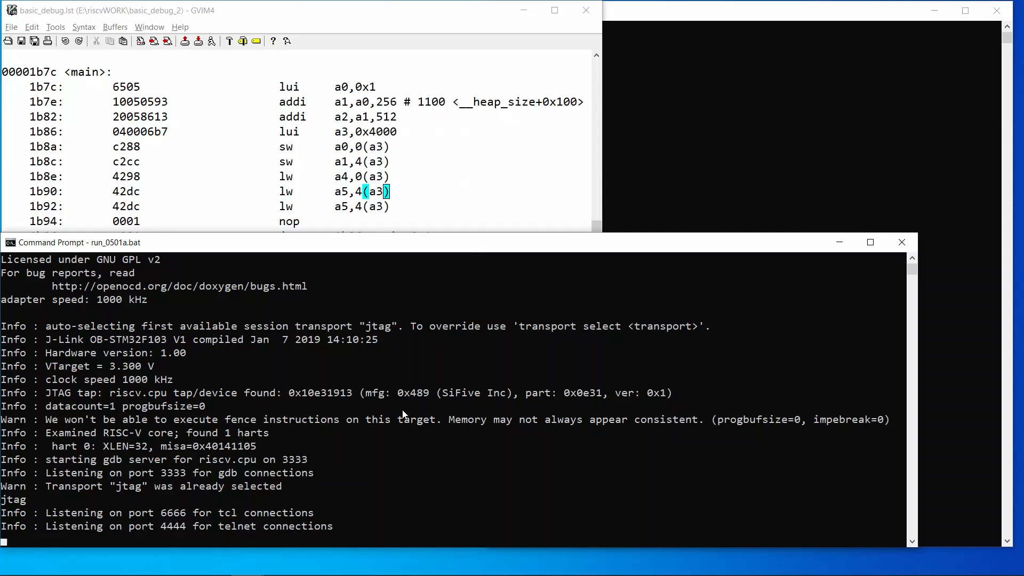
{"action": "mouse_move", "coordinate": [399, 425]}
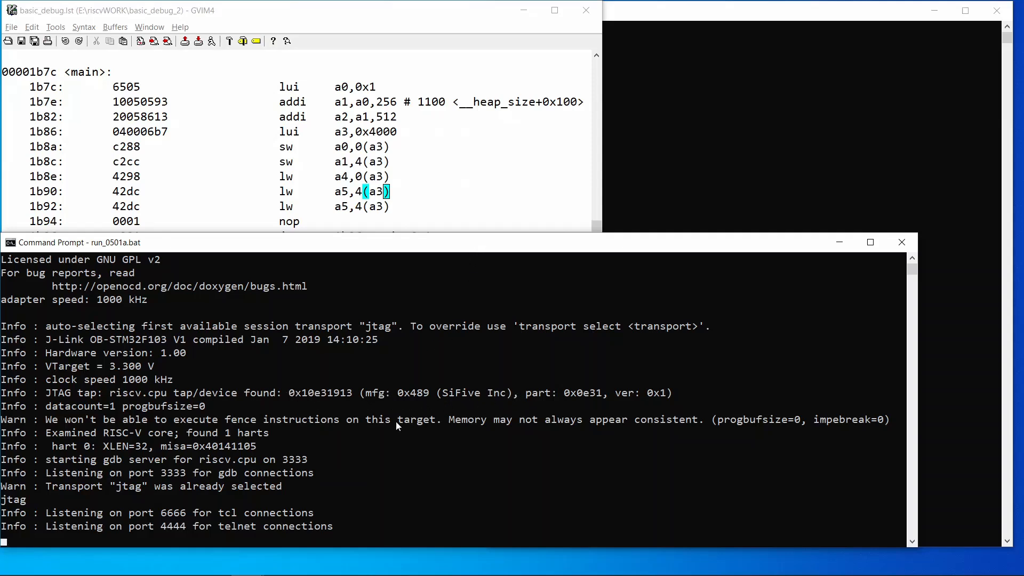
{"action": "mouse_move", "coordinate": [155, 413]}
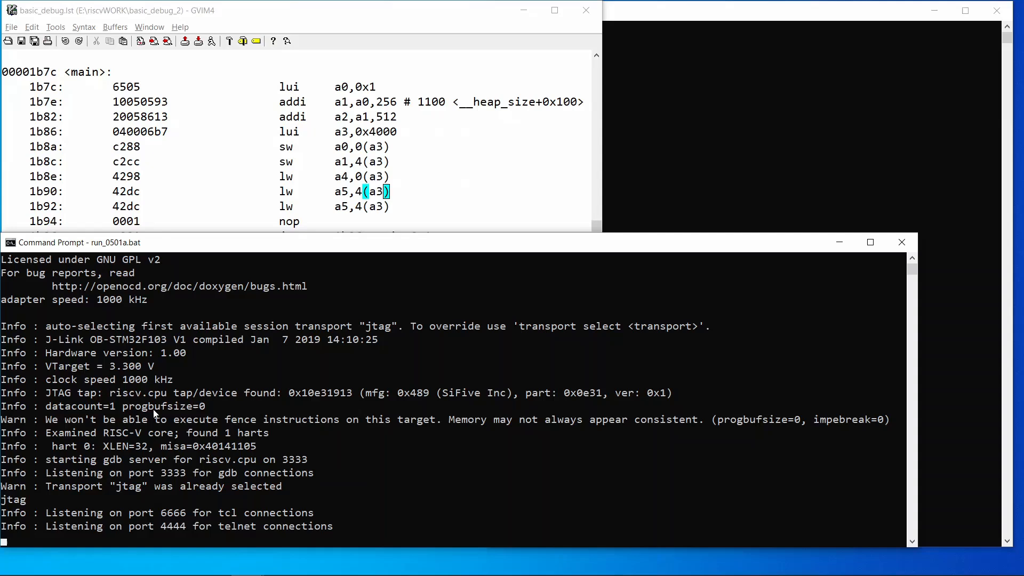
{"action": "mouse_move", "coordinate": [199, 424]}
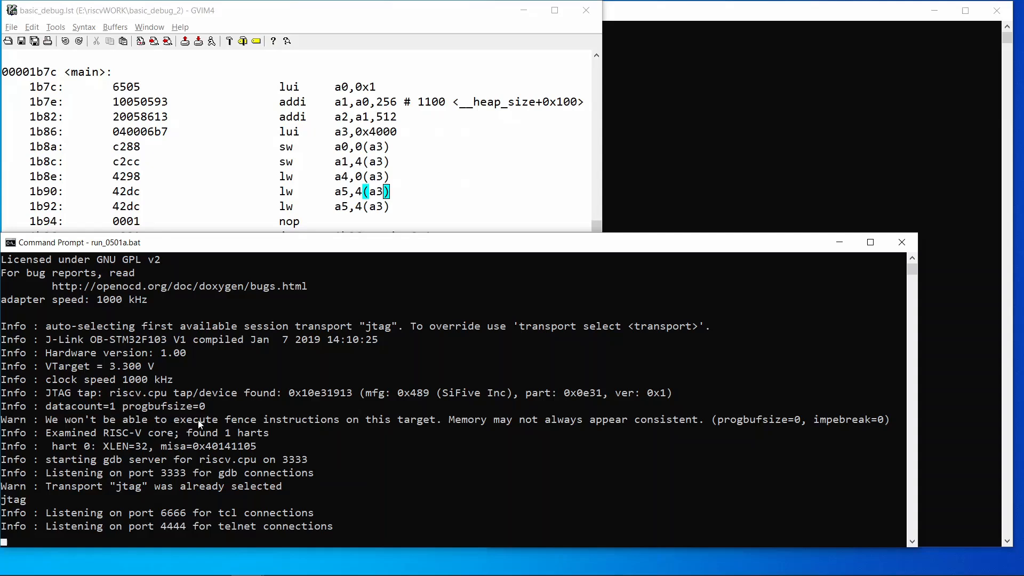
{"action": "mouse_move", "coordinate": [224, 425]}
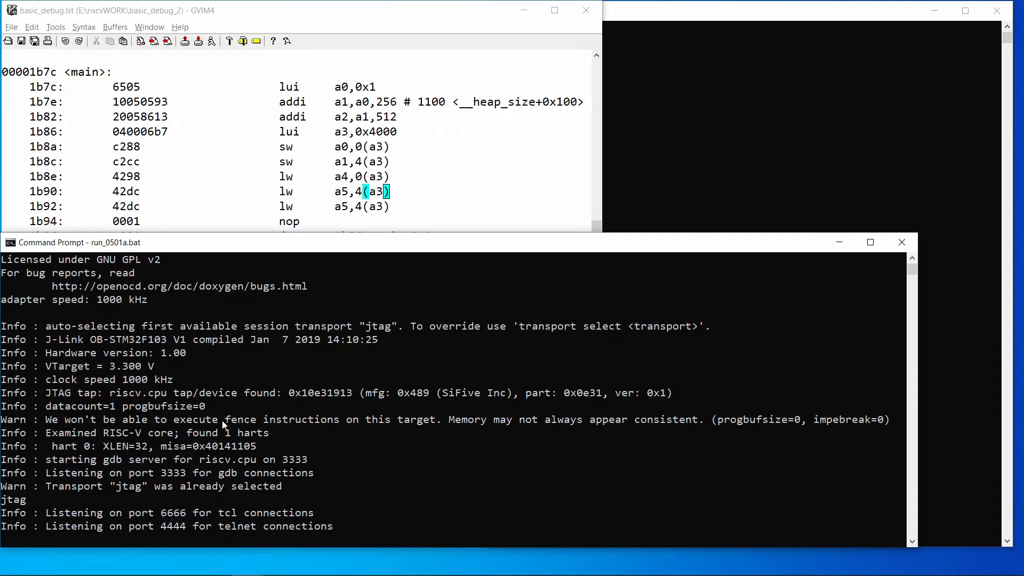
{"action": "mouse_move", "coordinate": [431, 419]}
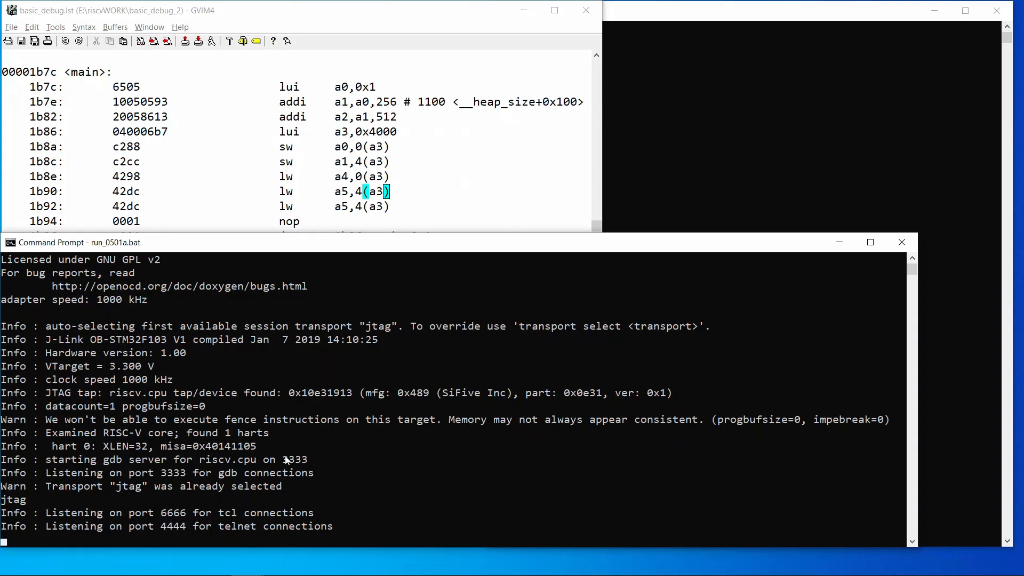
{"action": "mouse_move", "coordinate": [301, 468]}
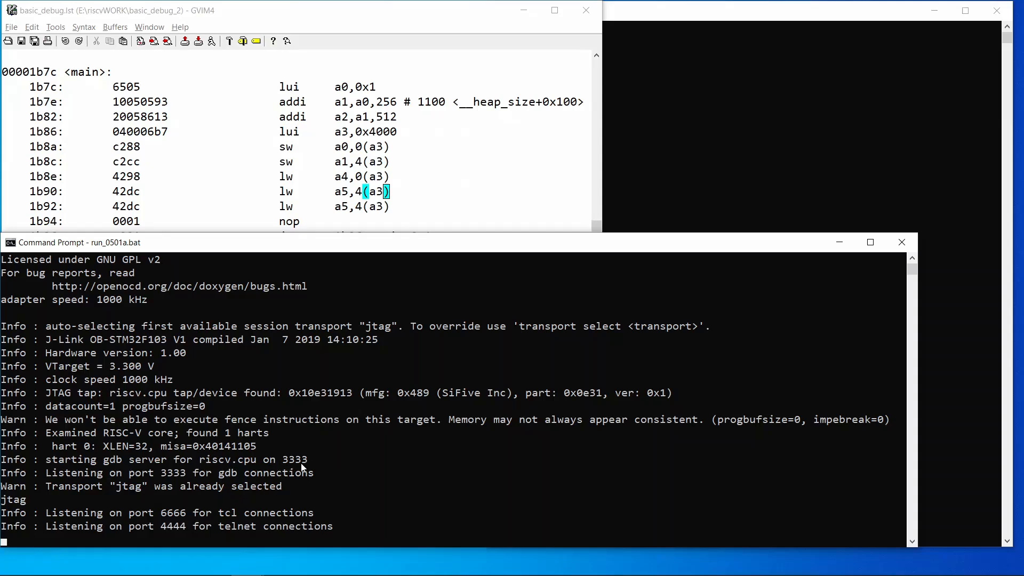
{"action": "mouse_move", "coordinate": [317, 468]}
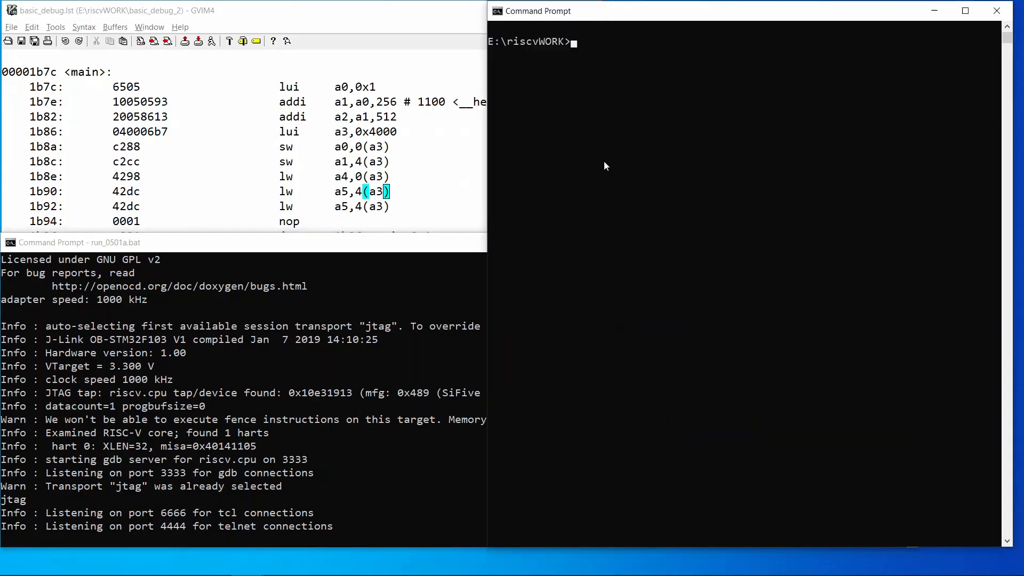
Launch run_gdb.bat to debug basic_debug.elf via OpenOCD and list registers at _start
{"action": "type", "text": "run_gdb.bat"}
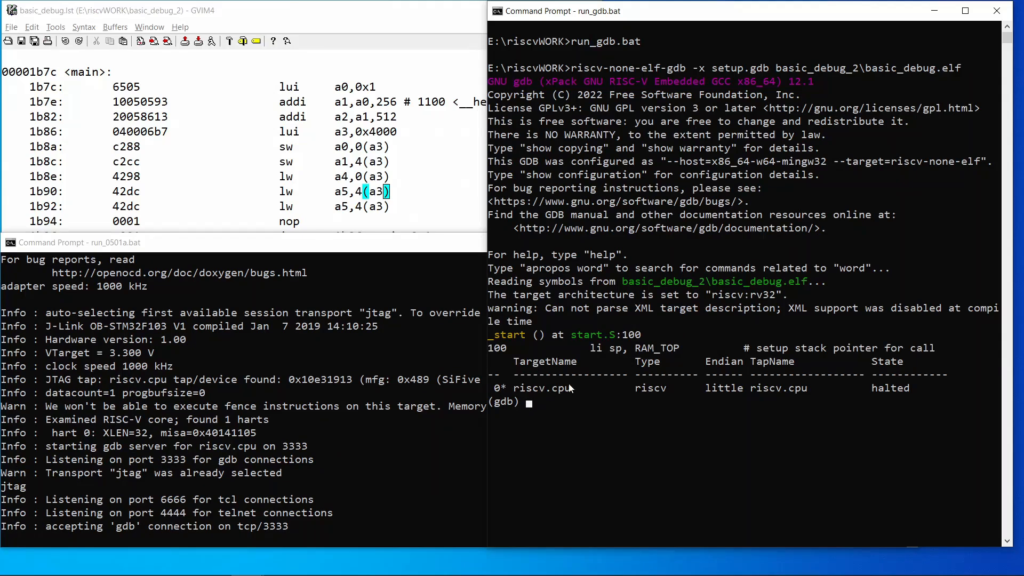
{"action": "mouse_move", "coordinate": [115, 535]}
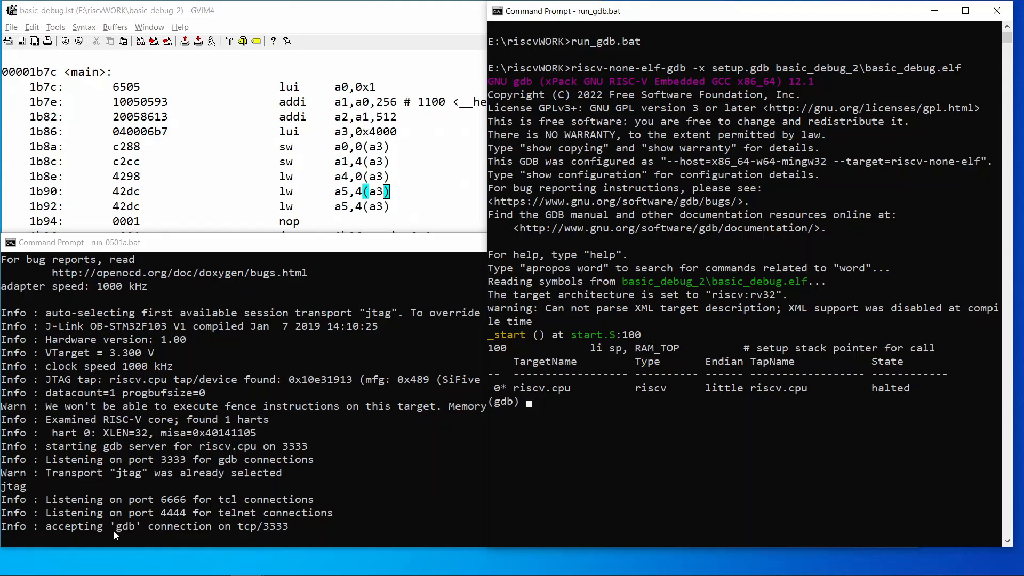
{"action": "mouse_move", "coordinate": [209, 538]}
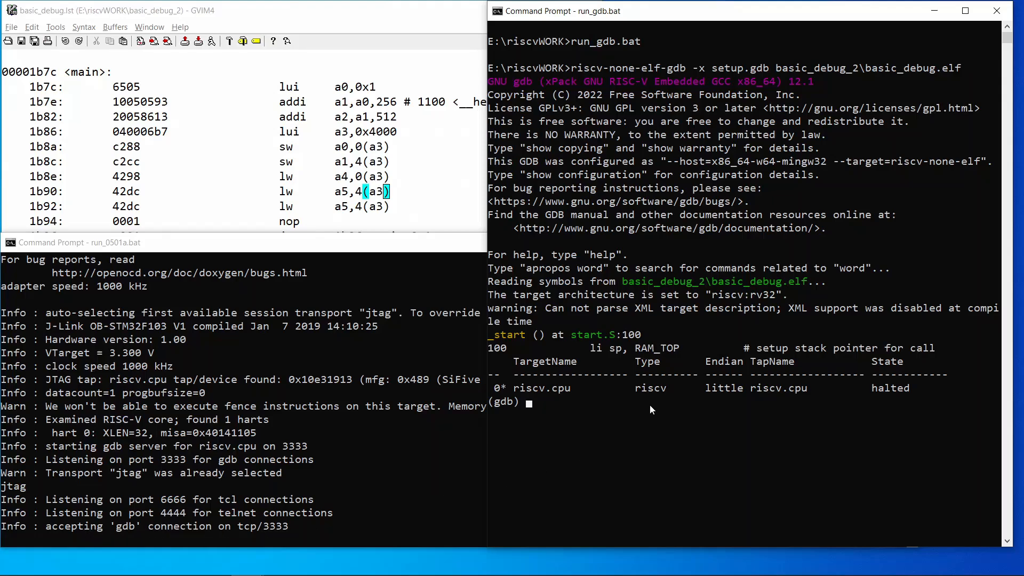
{"action": "type", "text": "i r"}
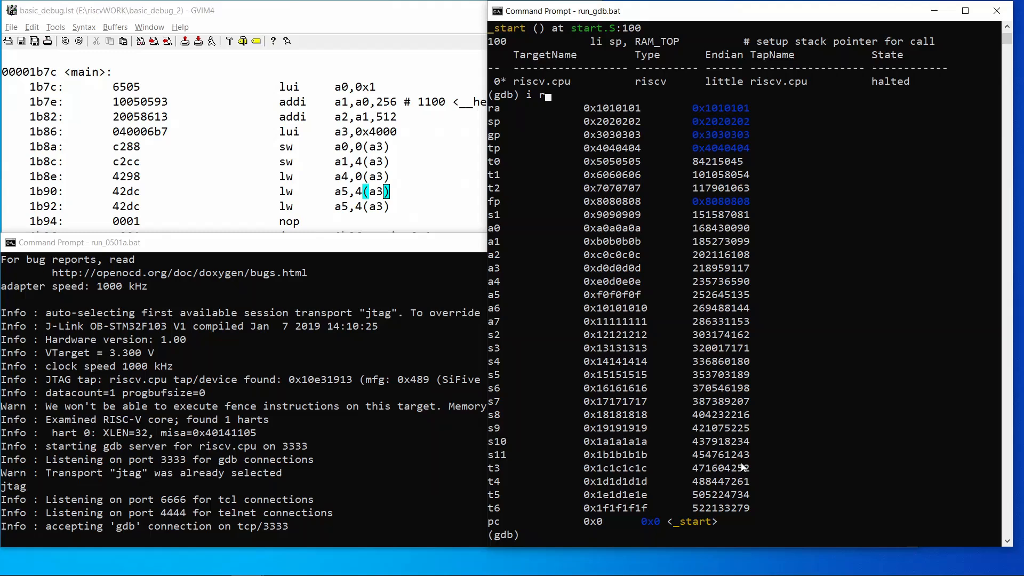
Print t6 (0x1f1f1f1f), assign it 0x12345678, and re-list registers to confirm
{"action": "type", "text": "p/x $t6"}
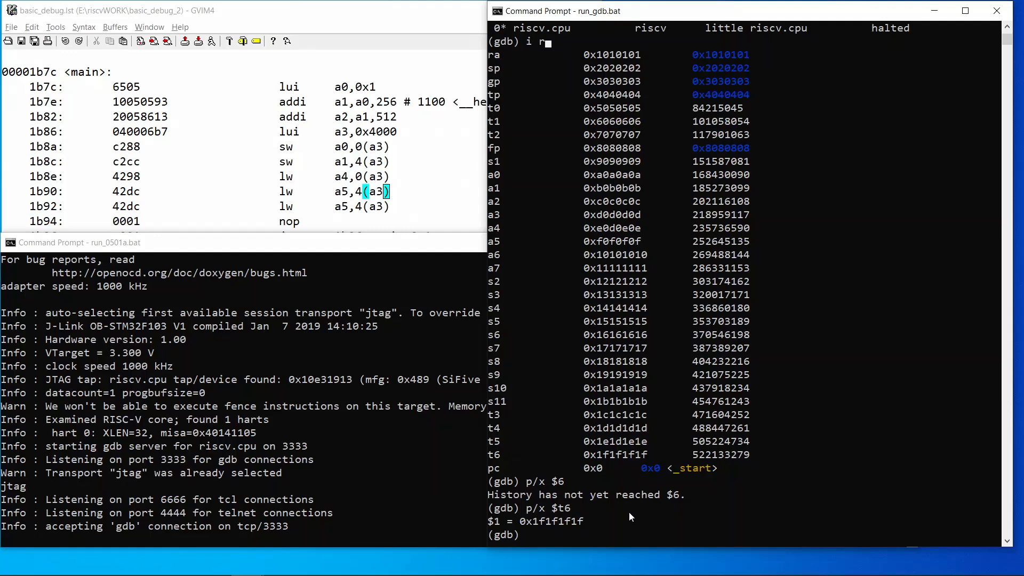
{"action": "type", "text": "p/x $t6"}
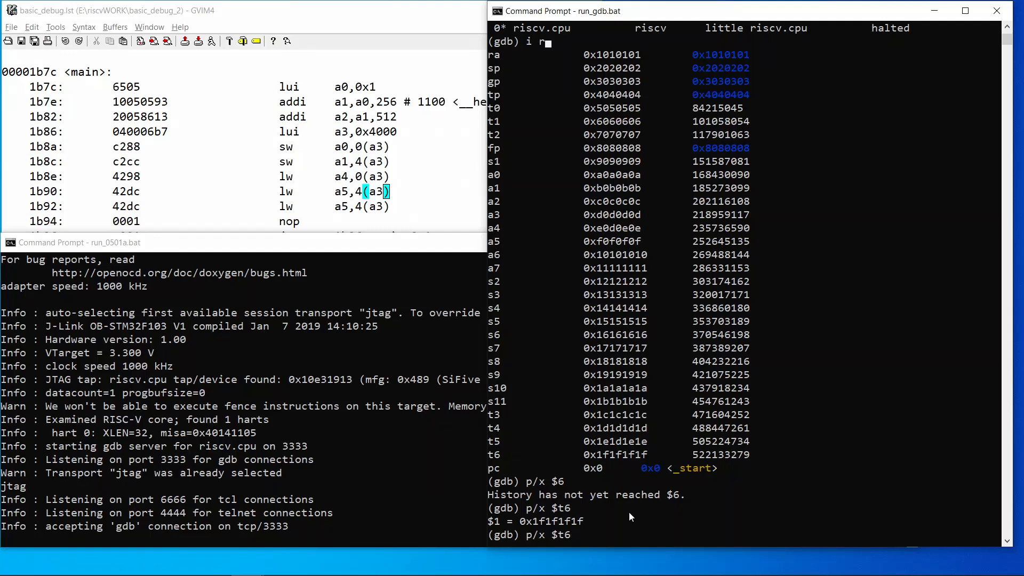
{"action": "type", "text": "=0x12345678"}
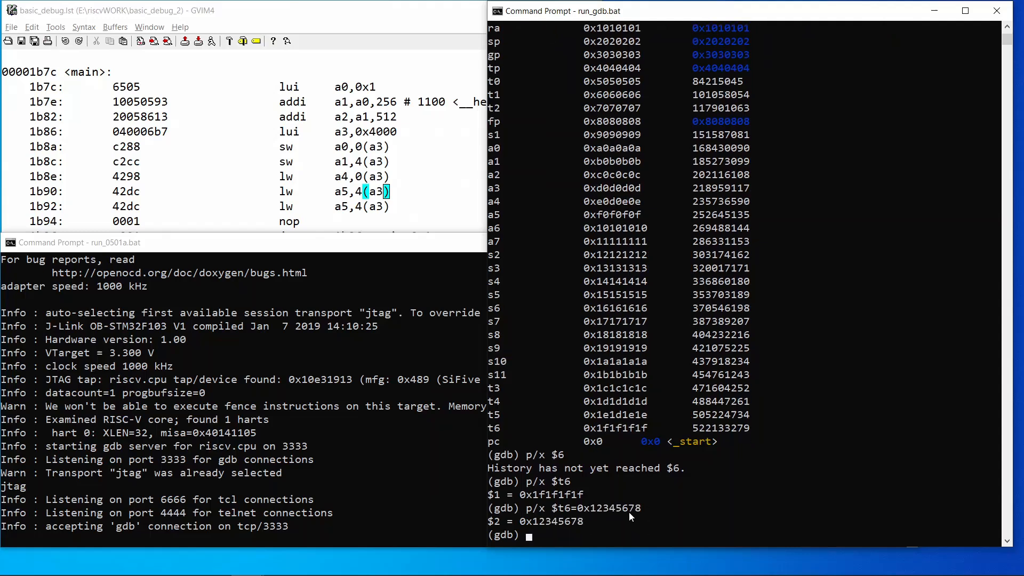
{"action": "type", "text": "p/x $t6=0x12345678"}
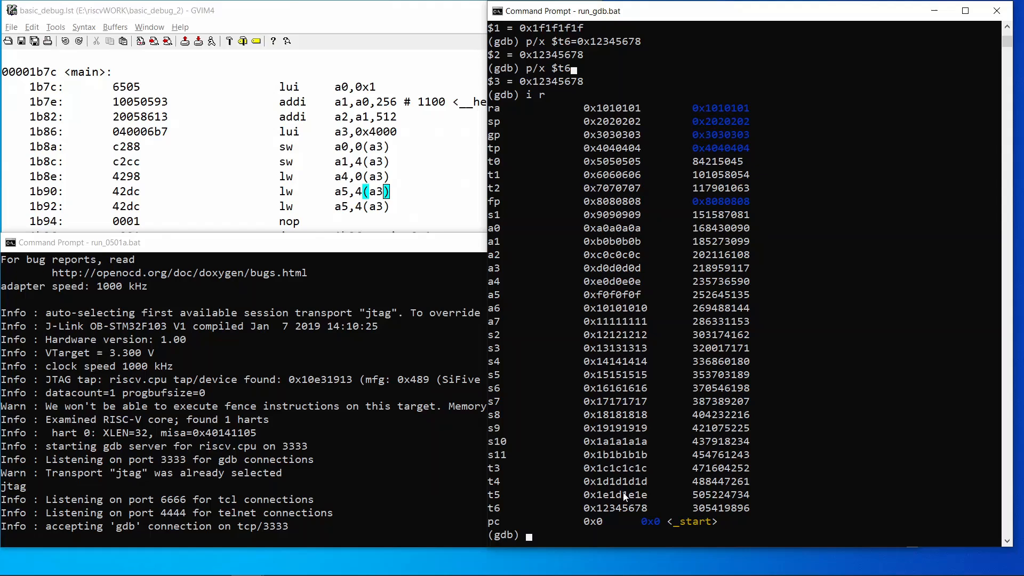
{"action": "mouse_move", "coordinate": [679, 447]}
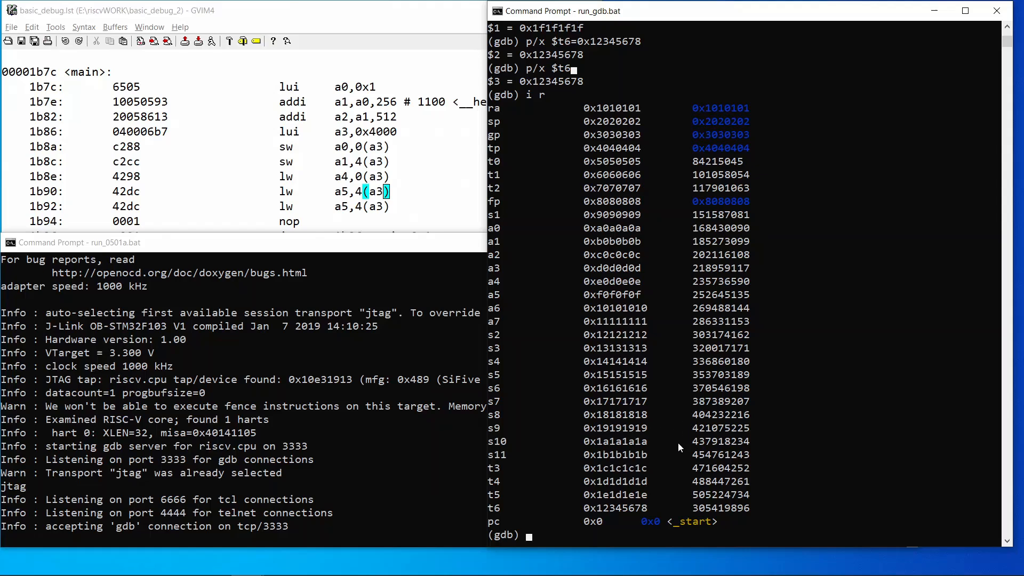
{"action": "type", "text": "list m"}
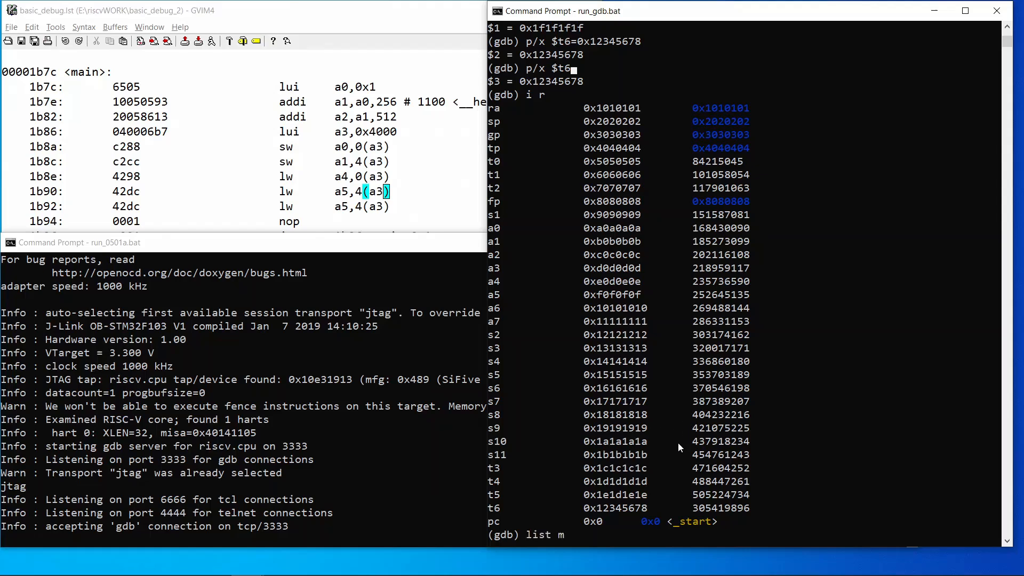
List main's source through line 22 and read memory at address 0 as 0x4001137
{"action": "type", "text": "ain, 22"}
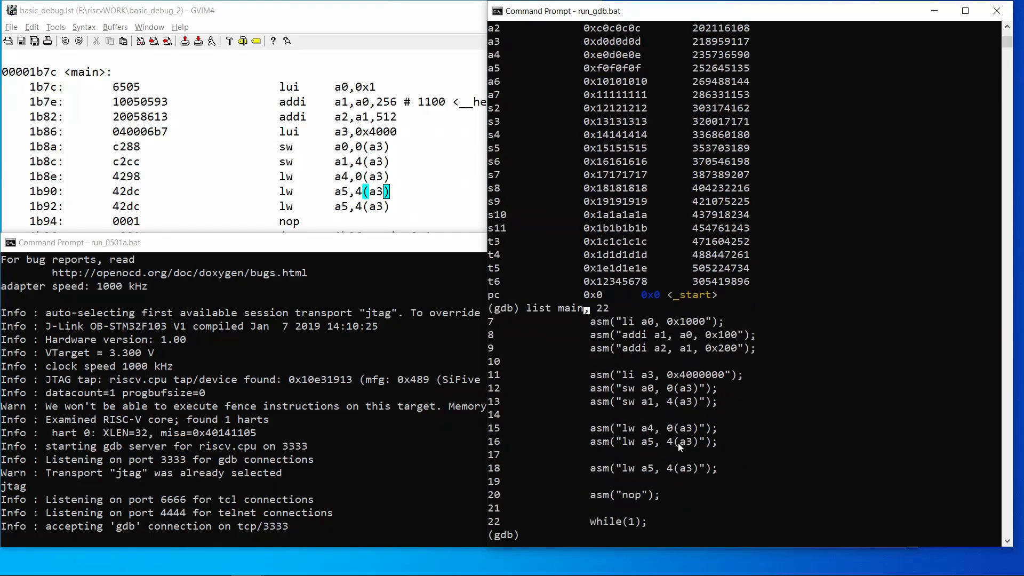
{"action": "mouse_move", "coordinate": [636, 454]}
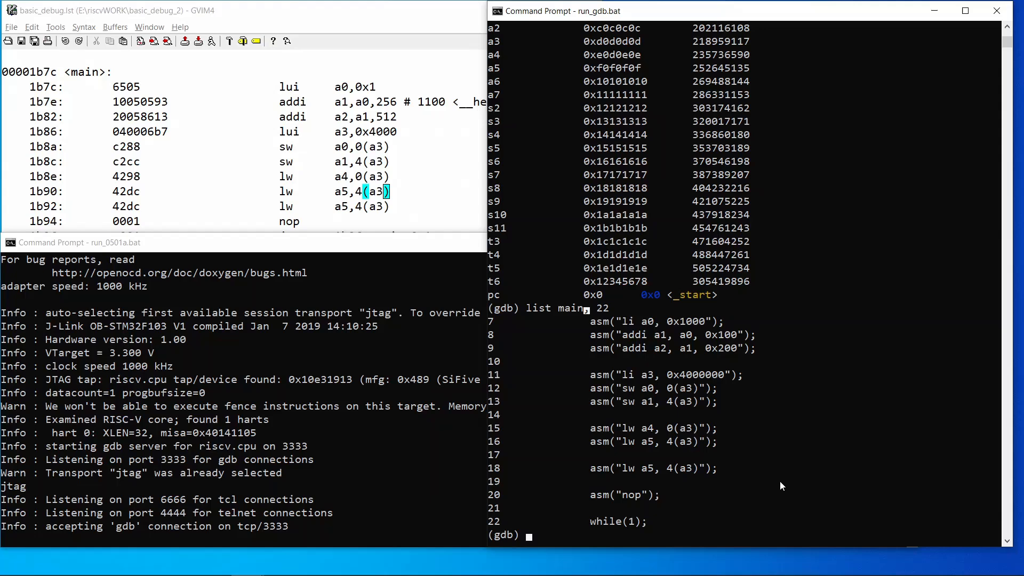
{"action": "type", "text": "p/"}
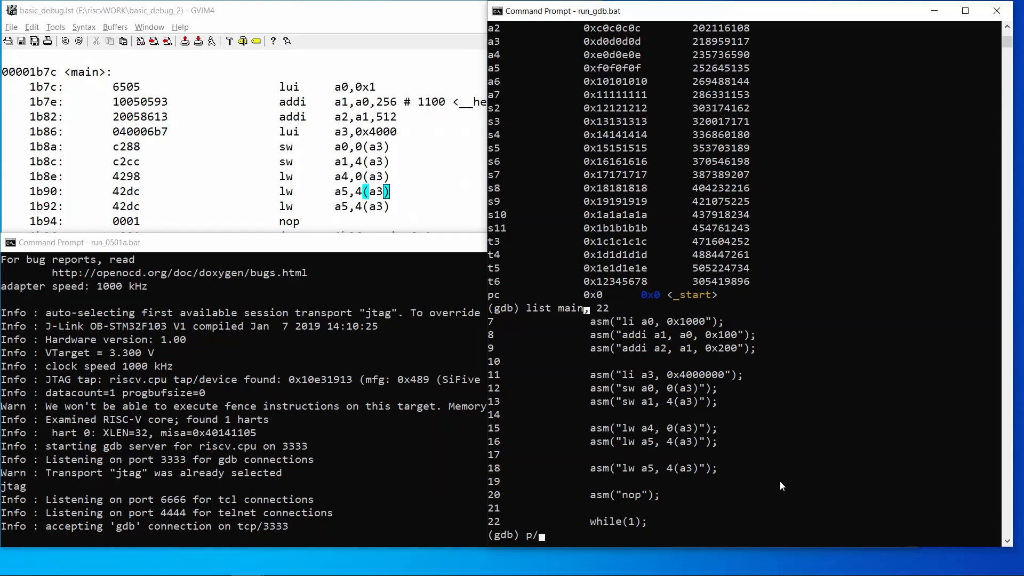
{"action": "type", "text": "x"}
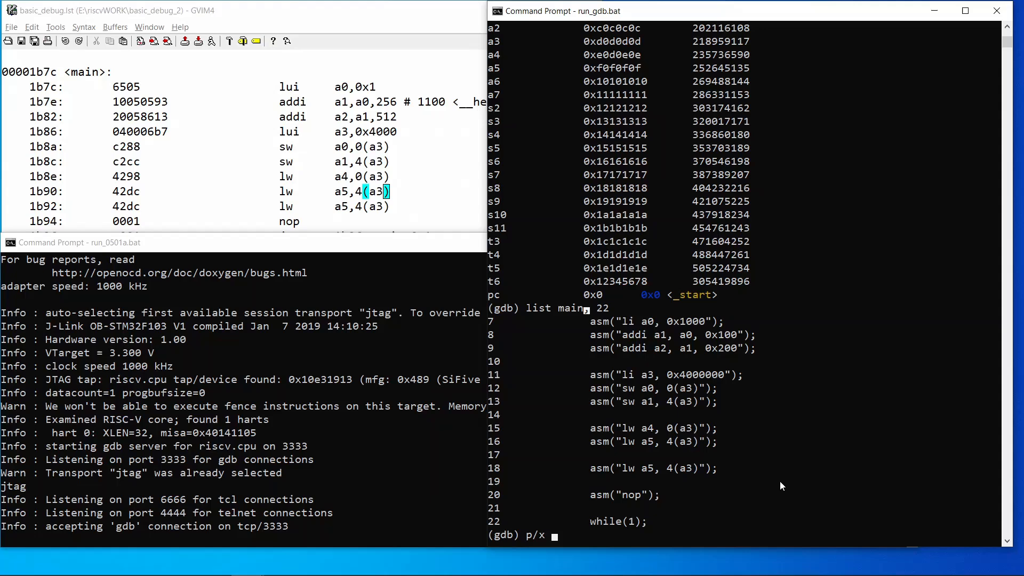
{"action": "type", "text": "*(0x0"}
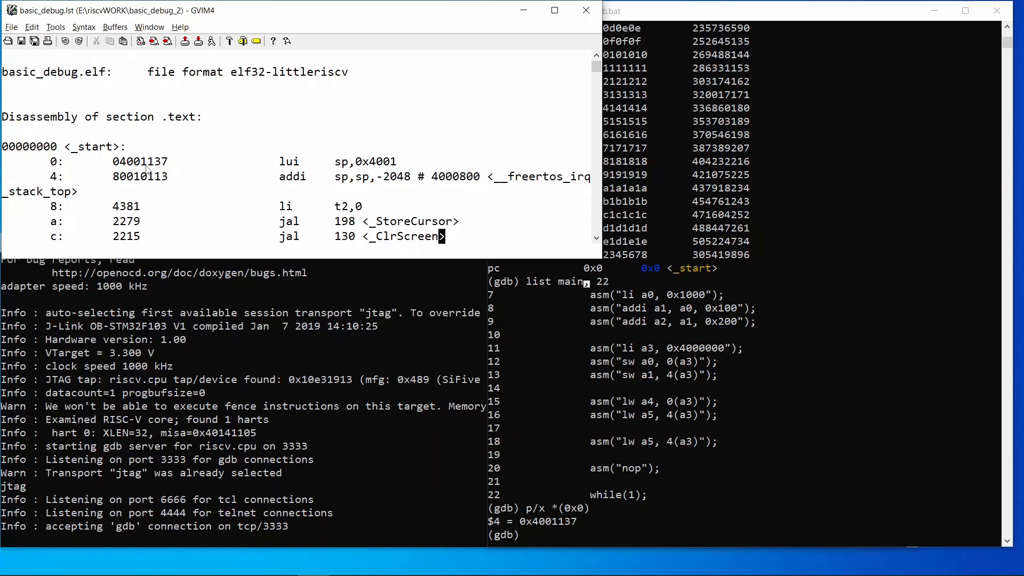
{"action": "mouse_move", "coordinate": [359, 208]}
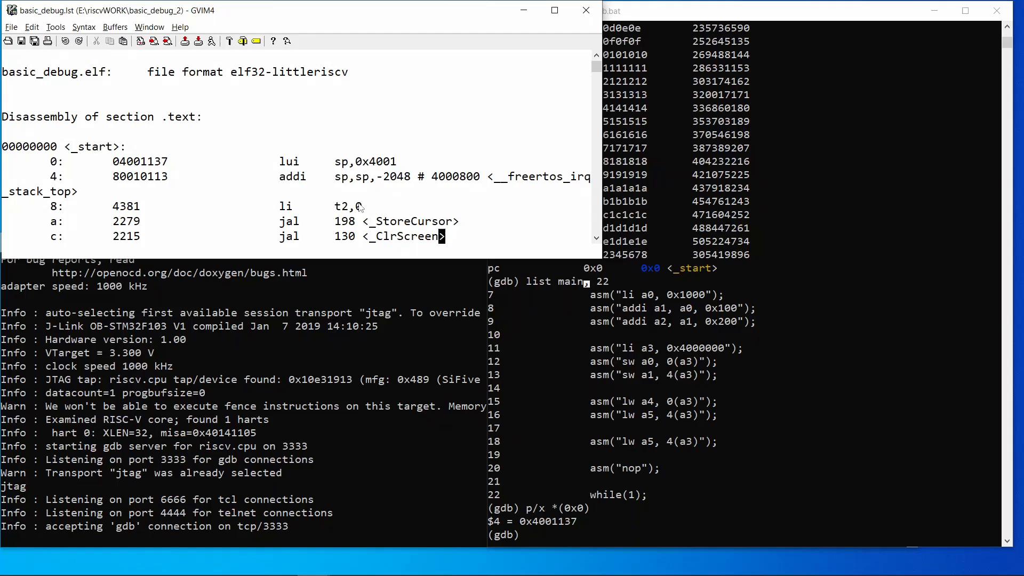
{"action": "mouse_move", "coordinate": [163, 209]}
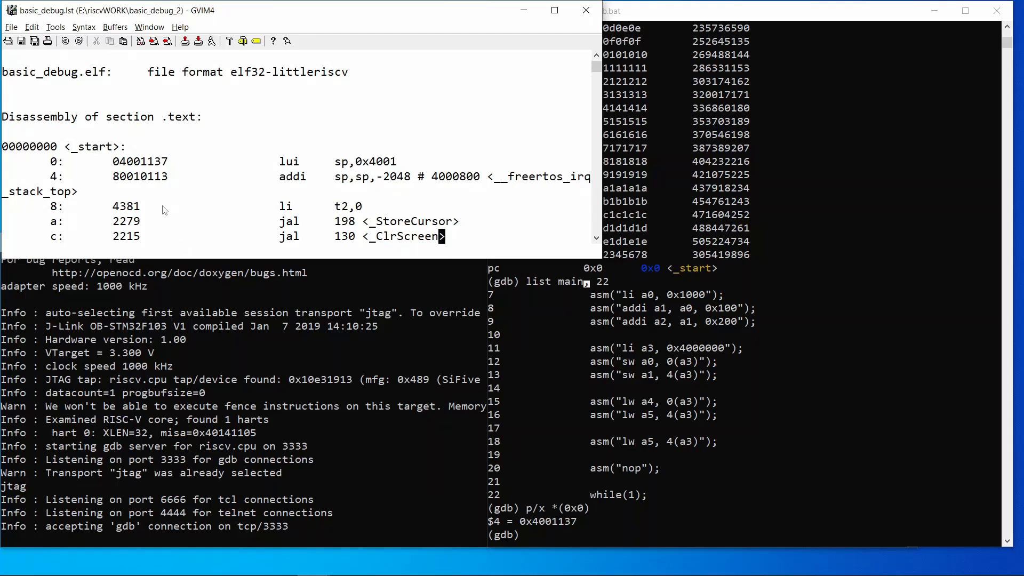
{"action": "mouse_move", "coordinate": [587, 92]}
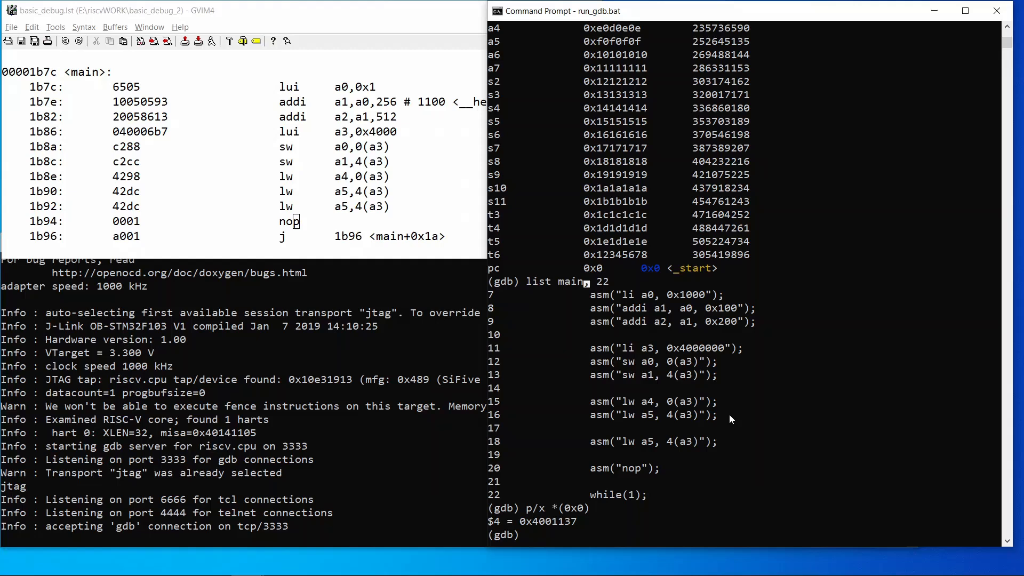
Set hardware breakpoints at main and *0x1b92, continue to main, and show registers (pc 0x1b7c)
{"action": "type", "text": "h"}
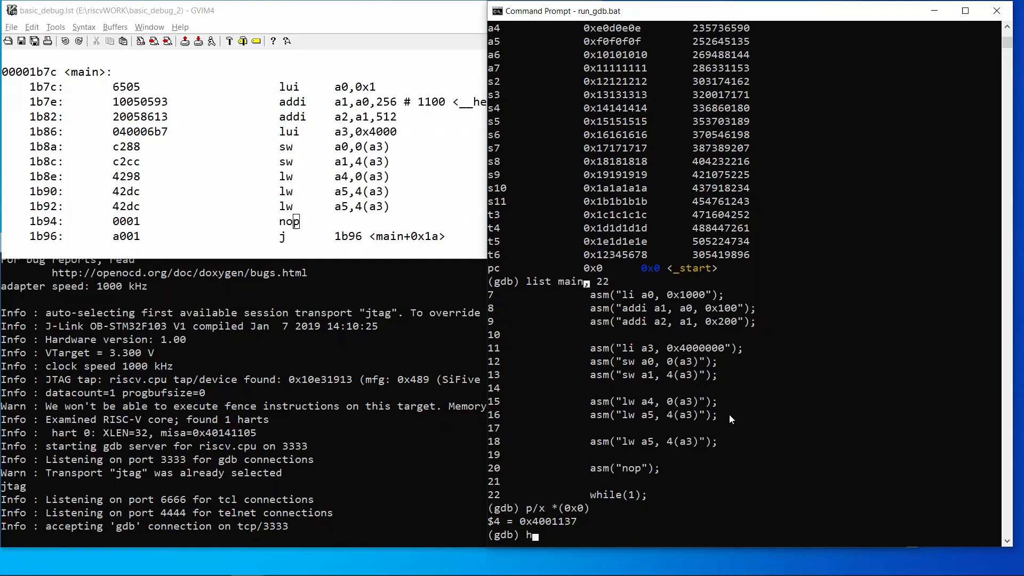
{"action": "type", "text": "b main"}
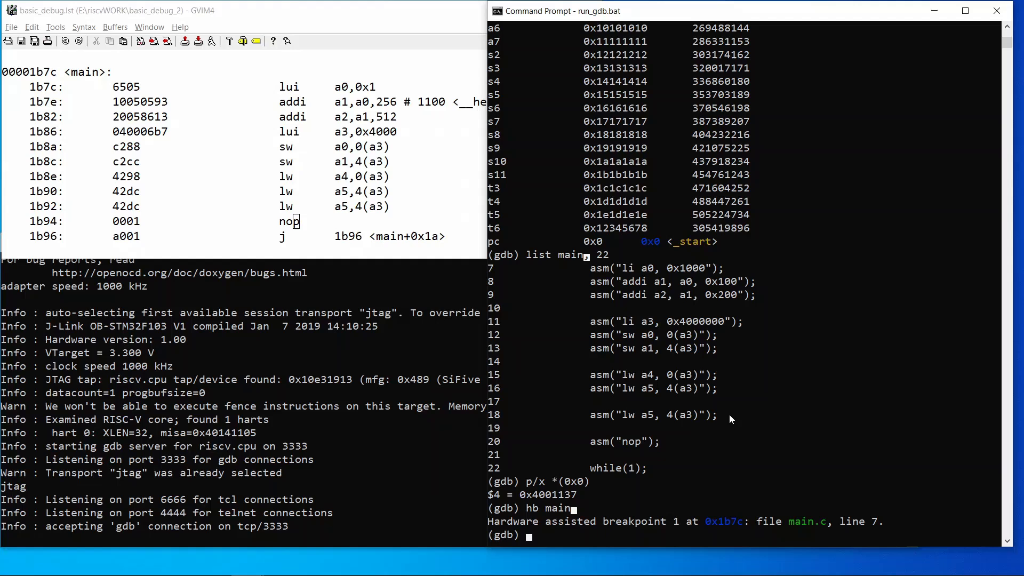
{"action": "mouse_move", "coordinate": [739, 530]}
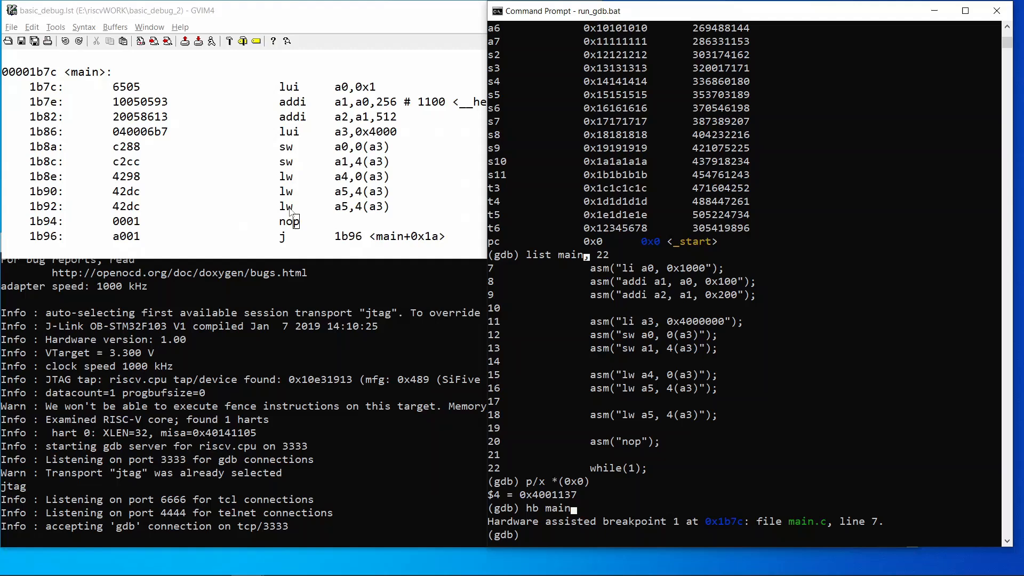
{"action": "mouse_move", "coordinate": [346, 215]}
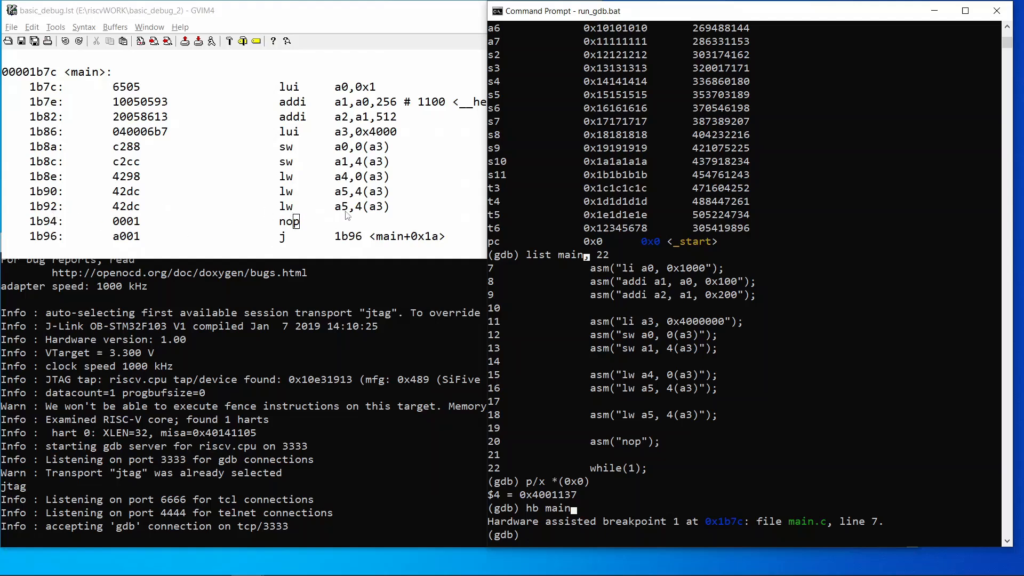
{"action": "type", "text": "hb"}
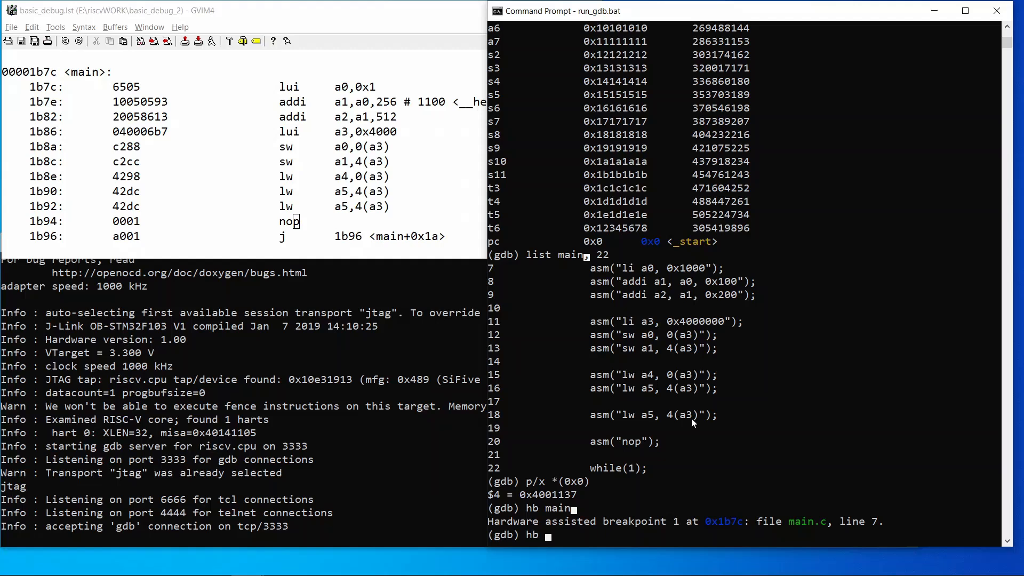
{"action": "type", "text": "*0x1b92"}
{"action": "type", "text": "i b"}
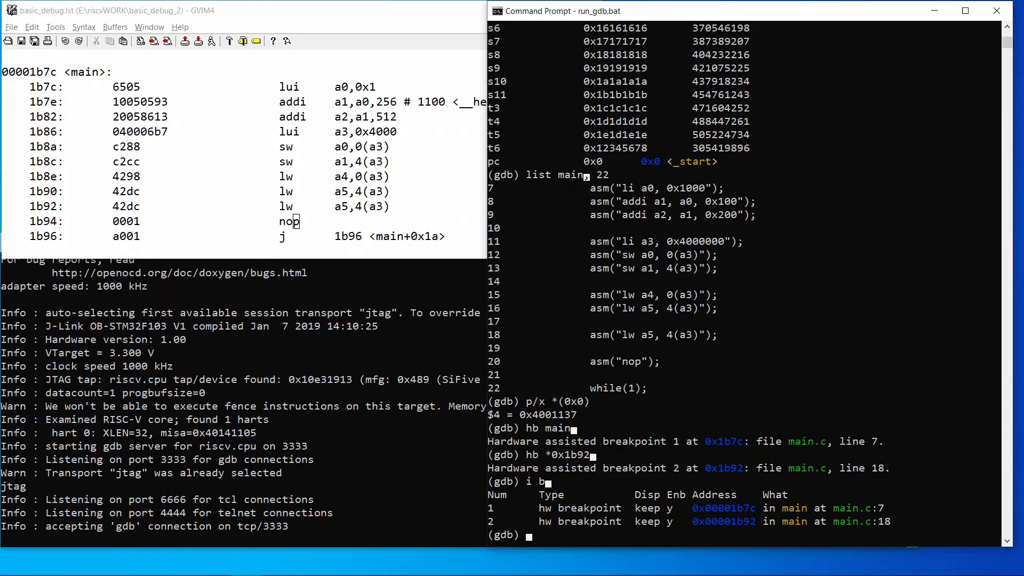
{"action": "mouse_move", "coordinate": [773, 378]}
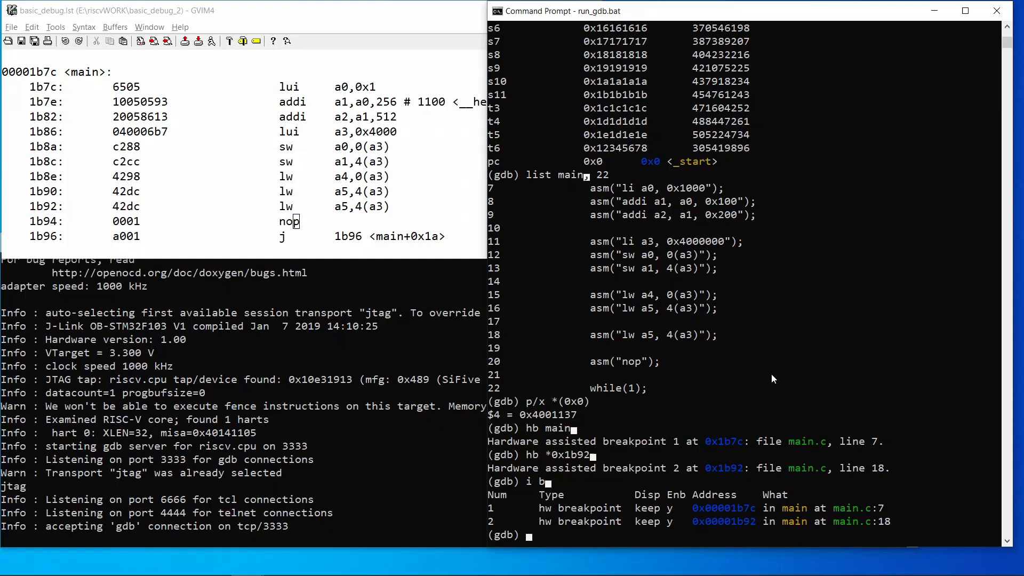
{"action": "type", "text": "c"}
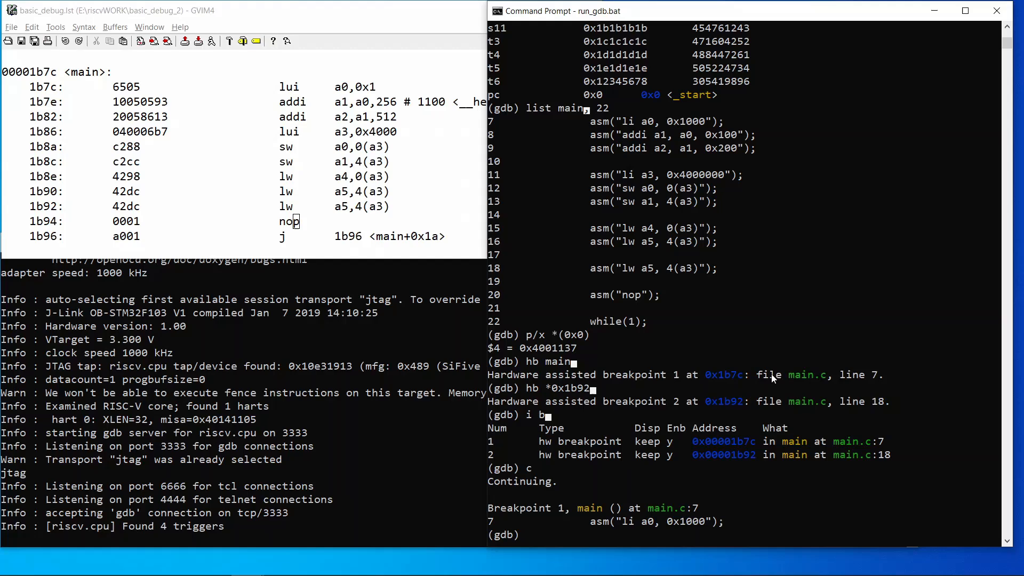
{"action": "mouse_move", "coordinate": [705, 498]}
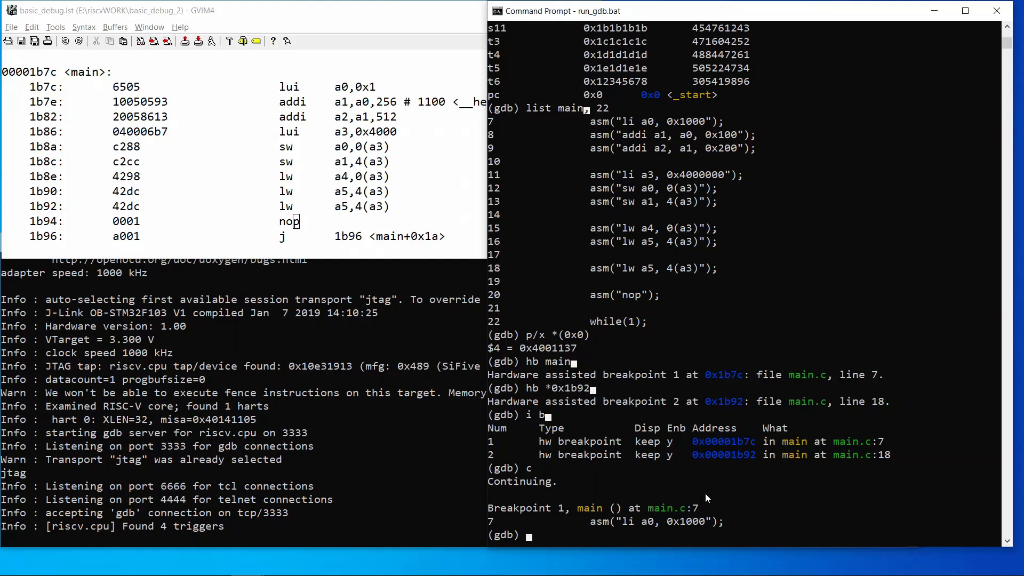
{"action": "type", "text": "i r"}
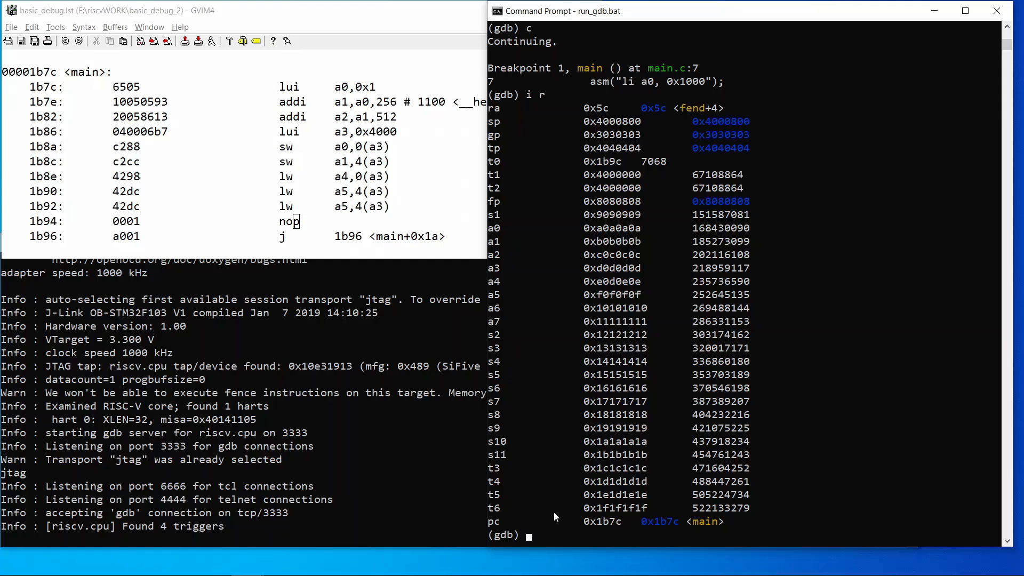
{"action": "mouse_move", "coordinate": [607, 131]}
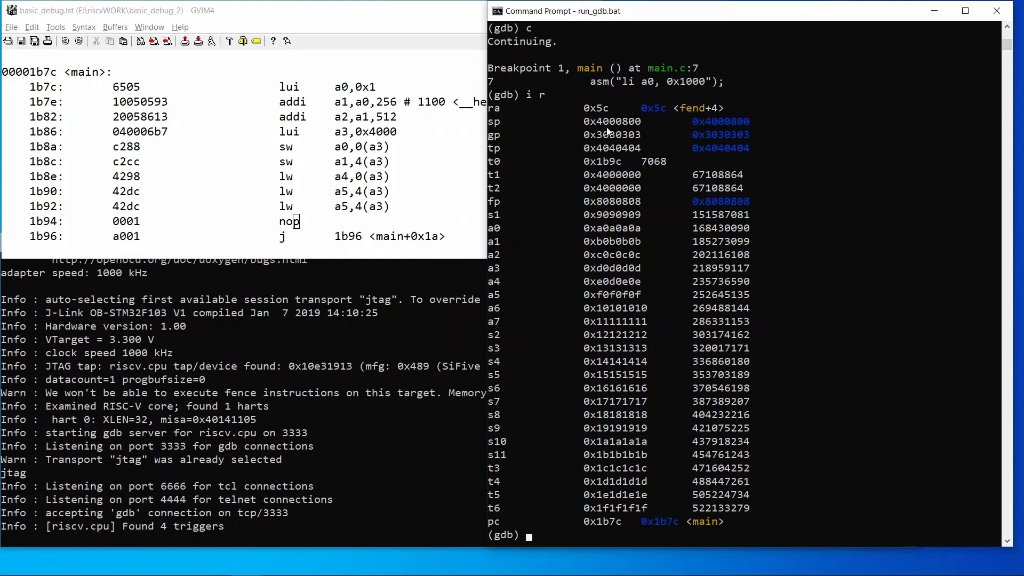
{"action": "mouse_move", "coordinate": [608, 201]}
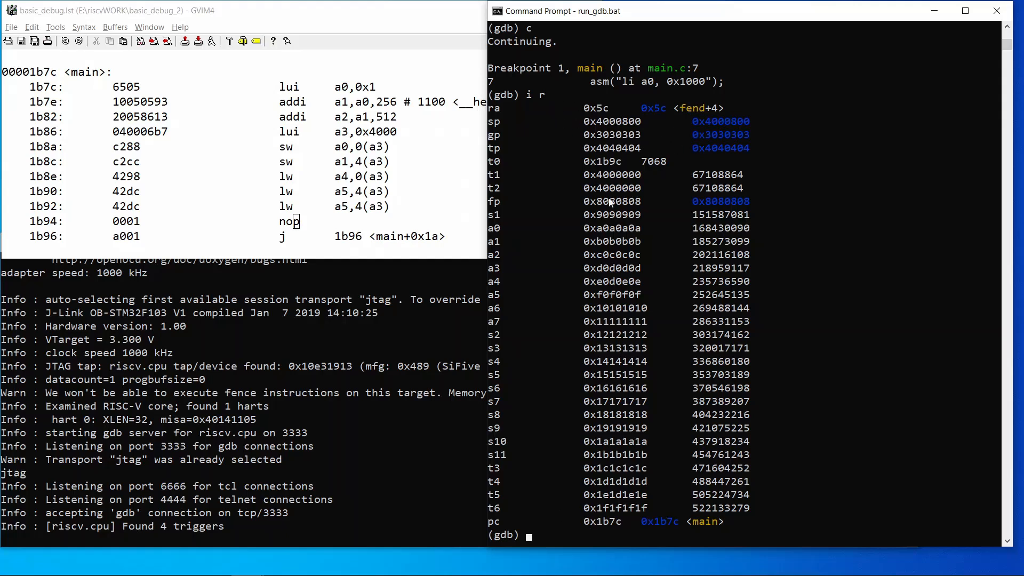
{"action": "mouse_move", "coordinate": [650, 540]}
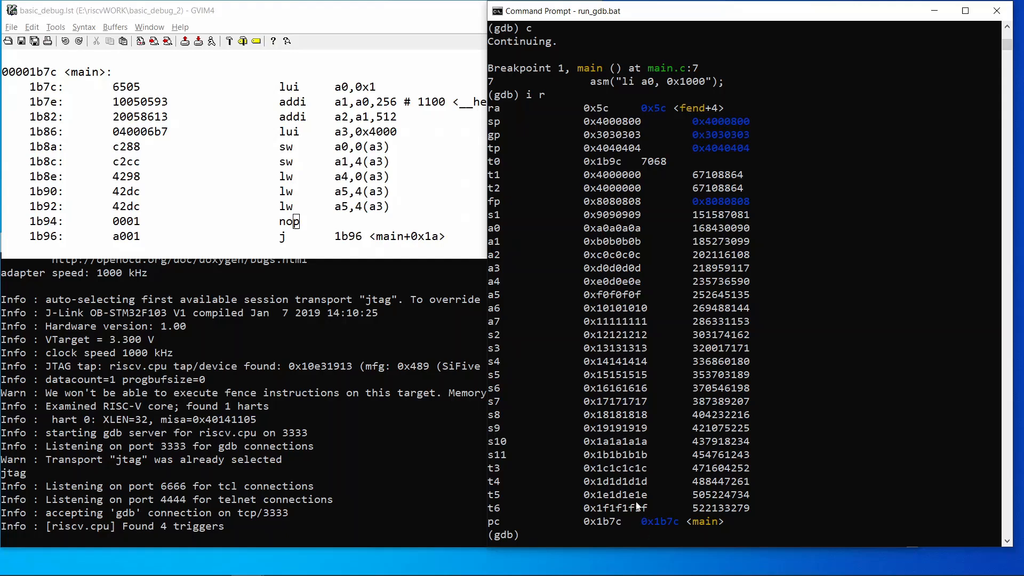
Print memory words at 0x4000000 and 0x4000004 in hex, both reading 0x0
{"action": "type", "text": "p/x *("}
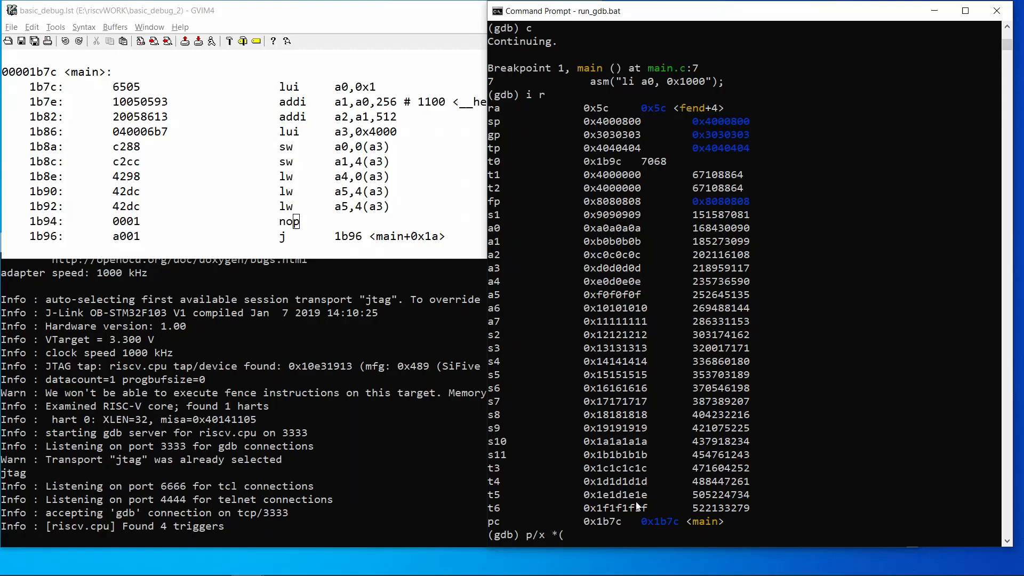
{"action": "type", "text": "0x4000000"}
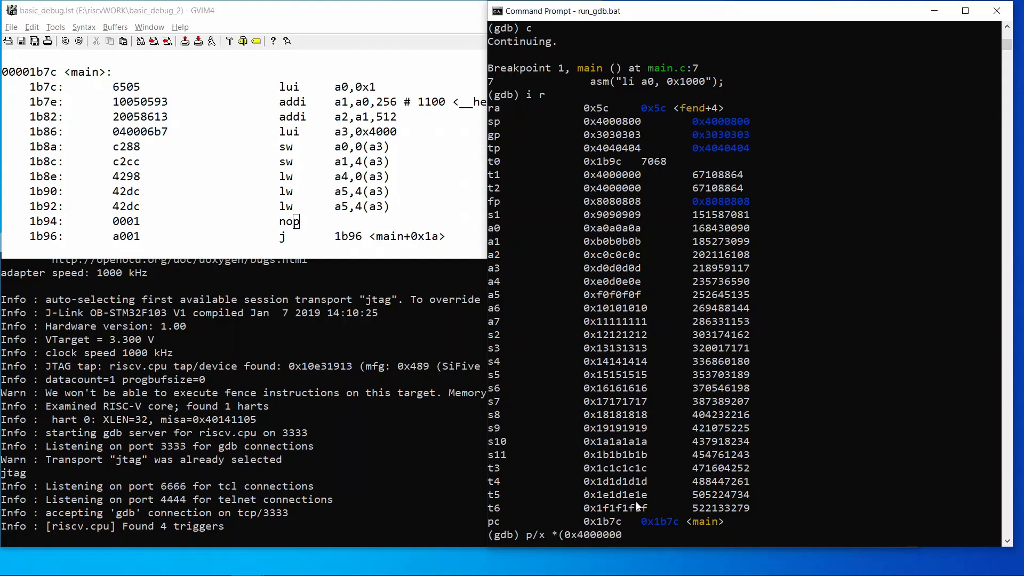
{"action": "key", "text": "Return"}
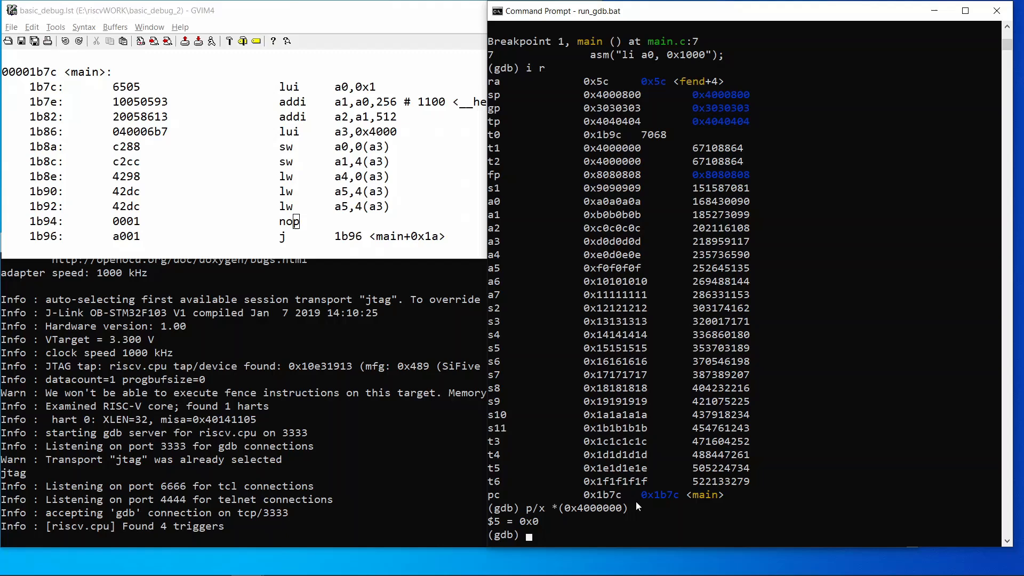
{"action": "type", "text": "p/x *(0x4000000)"}
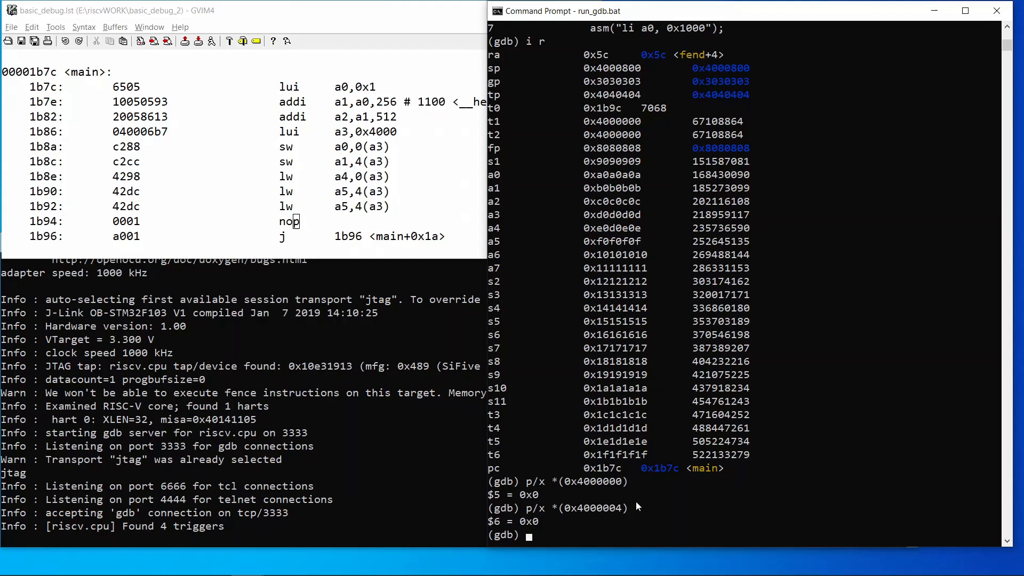
{"action": "mouse_move", "coordinate": [91, 86]}
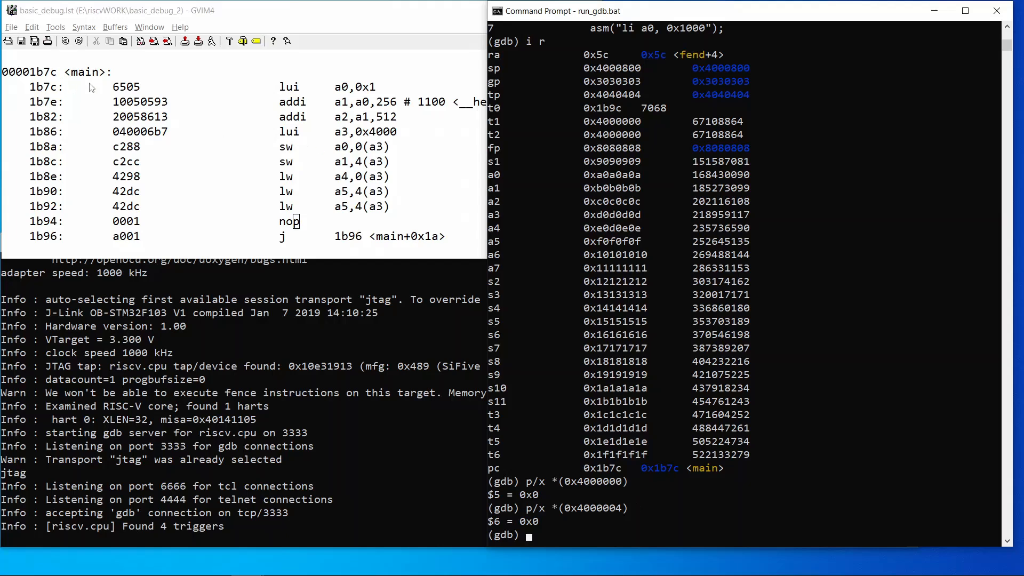
{"action": "mouse_move", "coordinate": [601, 449]}
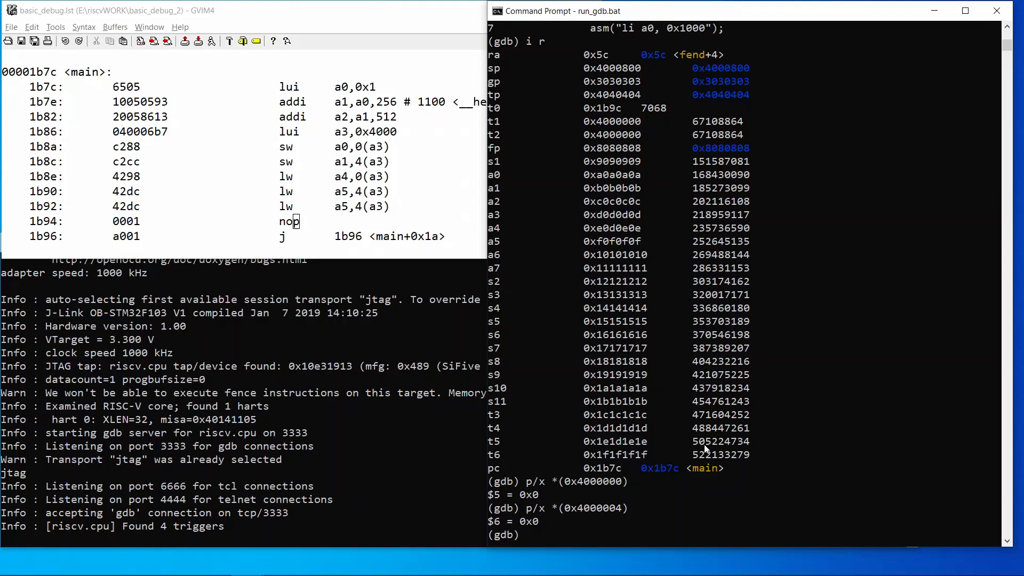
Continue to breakpoint 2 at 0x1b92 and list registers, showing a5 at 0x1100
{"action": "type", "text": "c"}
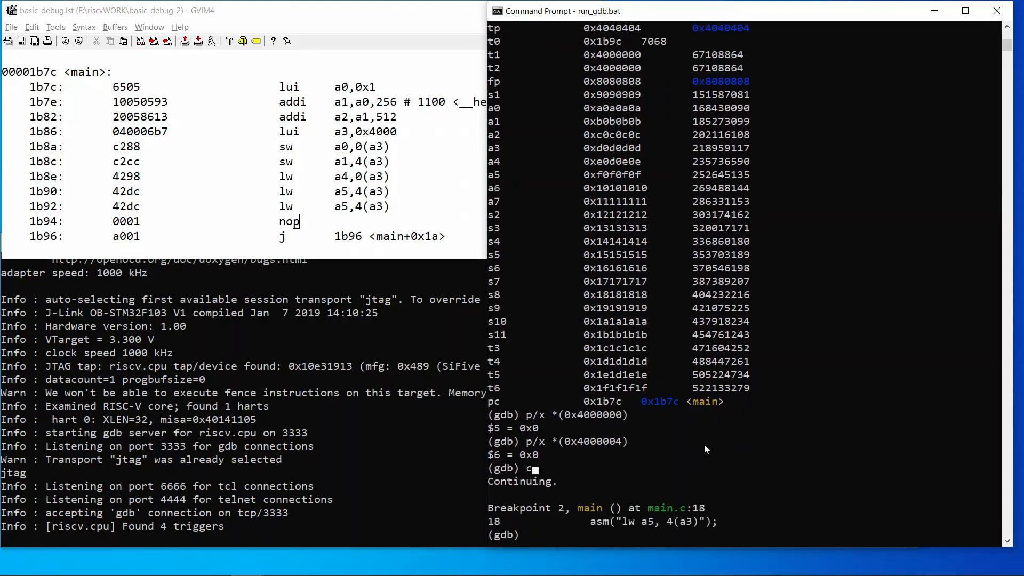
{"action": "mouse_move", "coordinate": [536, 528]}
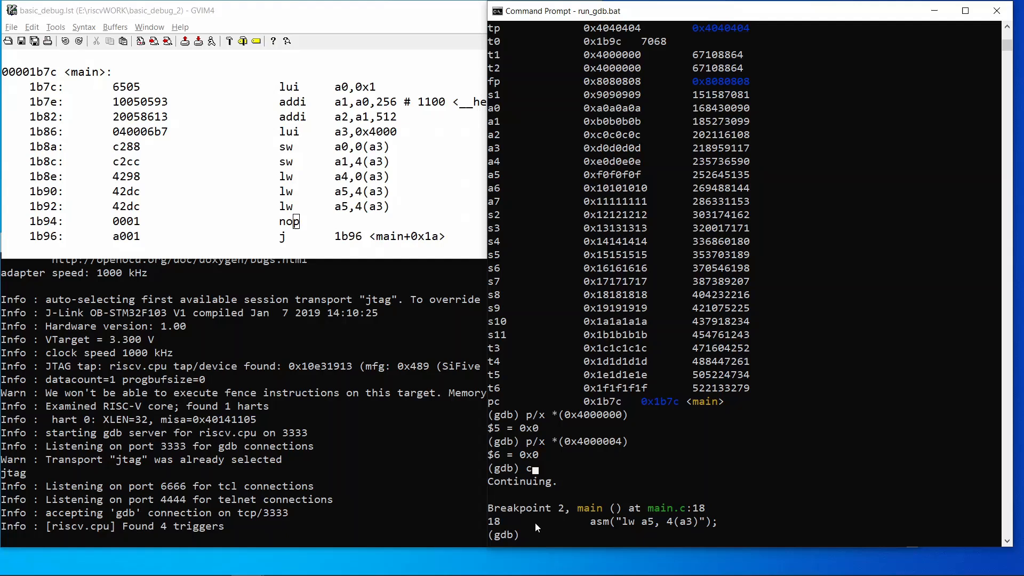
{"action": "mouse_move", "coordinate": [326, 220]}
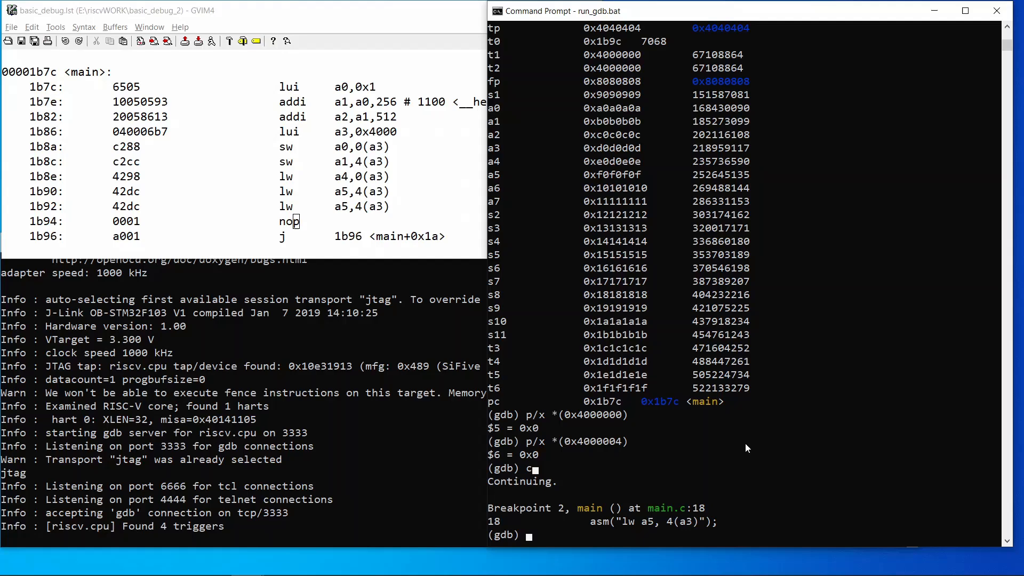
{"action": "type", "text": "c"}
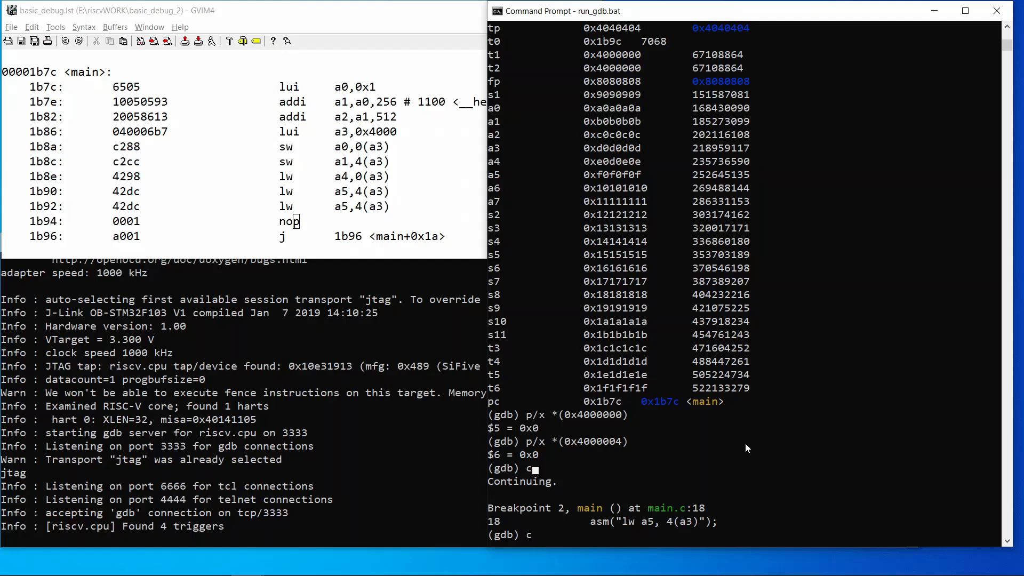
{"action": "type", "text": "i r"}
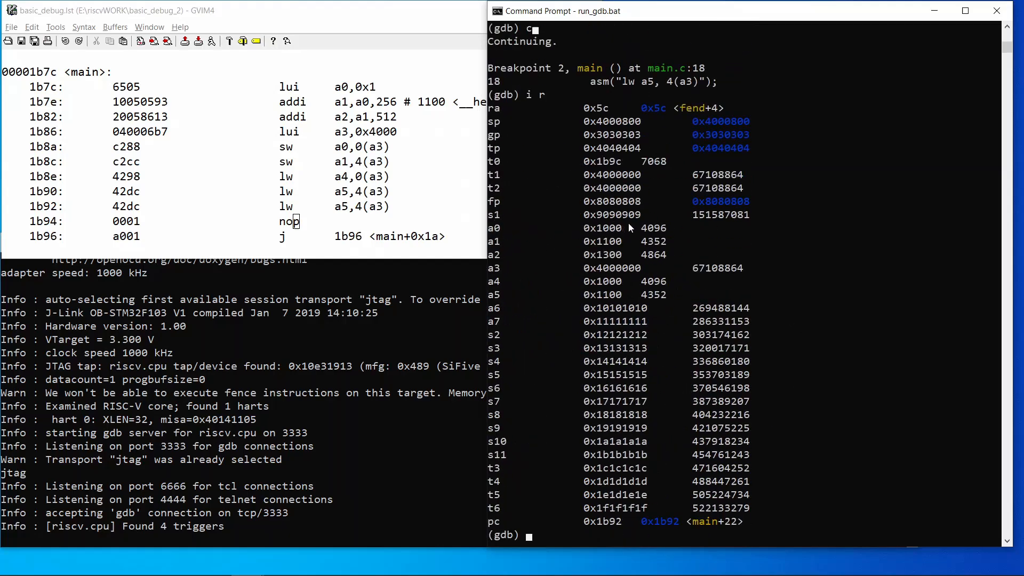
{"action": "mouse_move", "coordinate": [573, 264]}
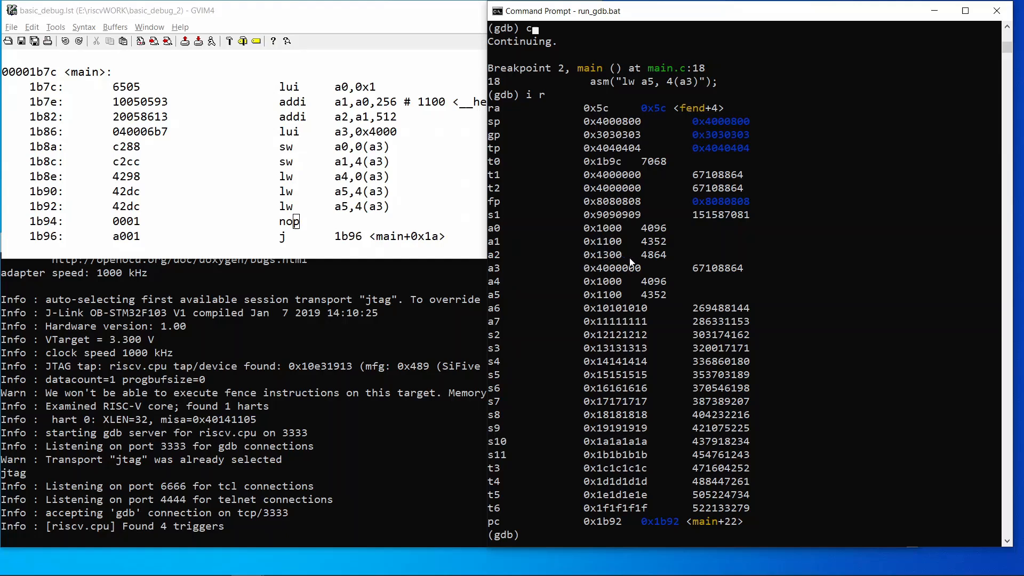
{"action": "mouse_move", "coordinate": [780, 468]}
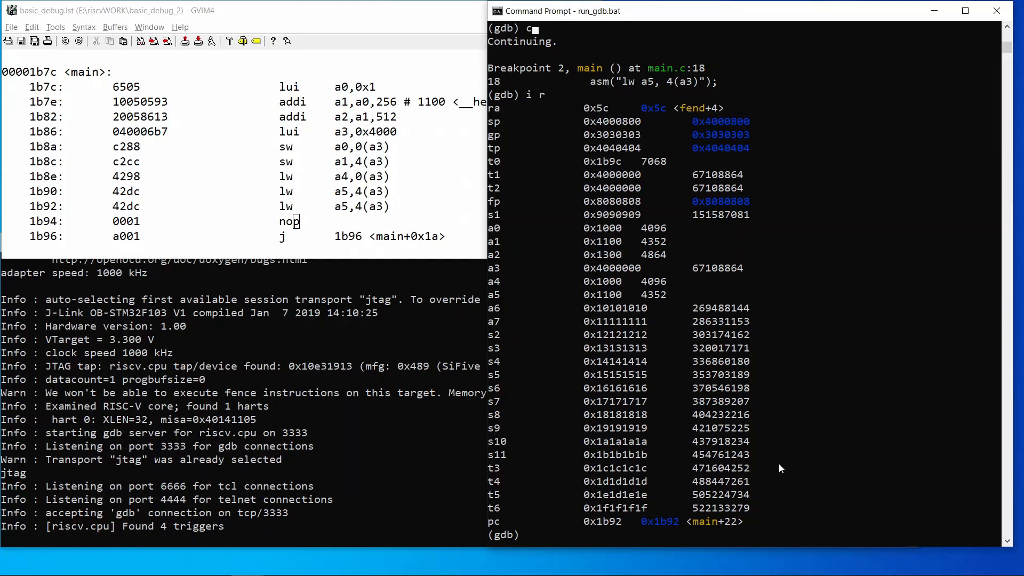
Print memory words at 0x4000000 (0x1000) and 0x4000004 (0x1100) in hex
{"action": "type", "text": "p/x *(0x4000004)"}
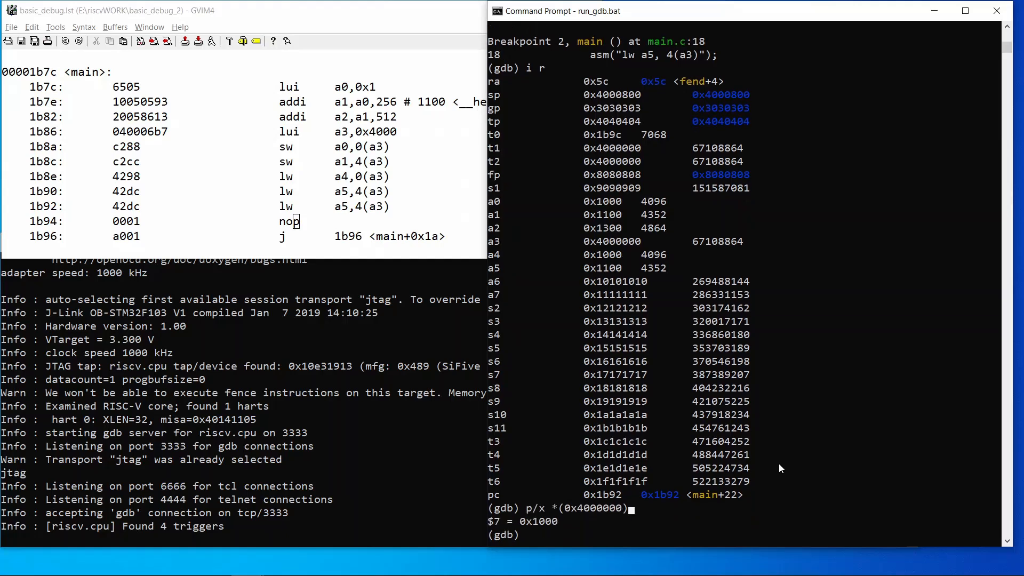
{"action": "mouse_move", "coordinate": [546, 532]}
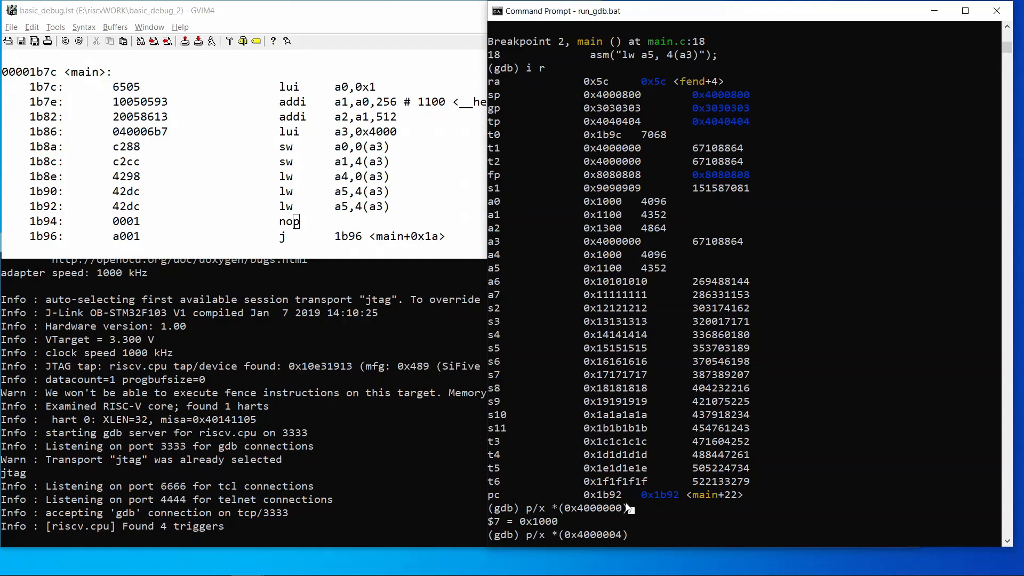
{"action": "key", "text": "Return"}
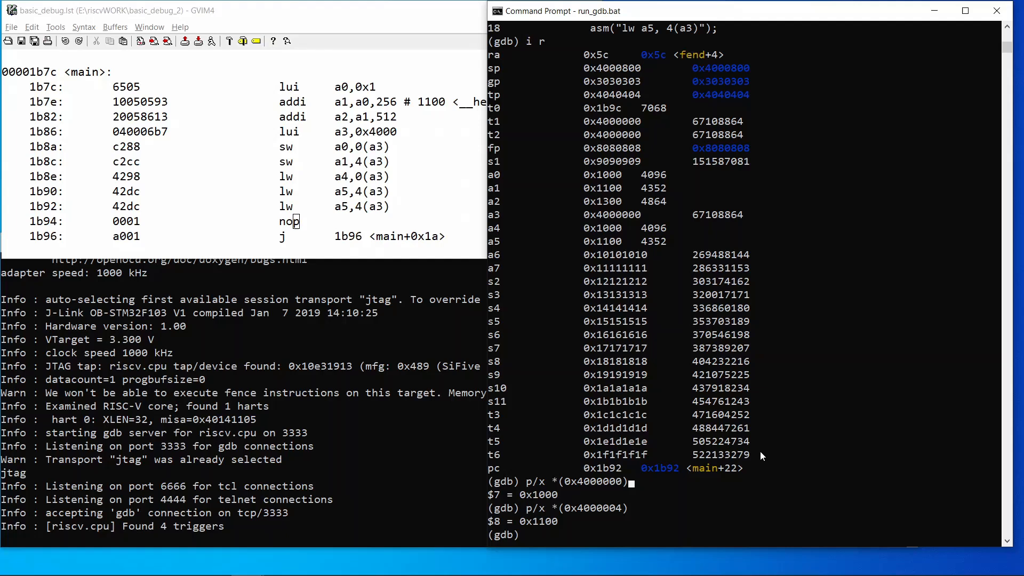
{"action": "type", "text": "p/x *(0x4000004)"}
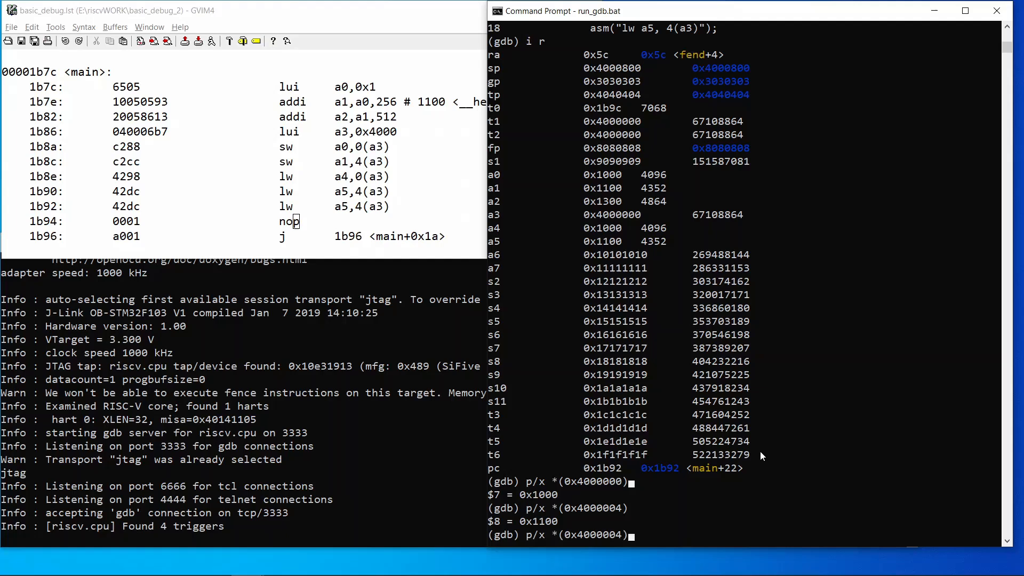
{"action": "type", "text": "=0x11223344"}
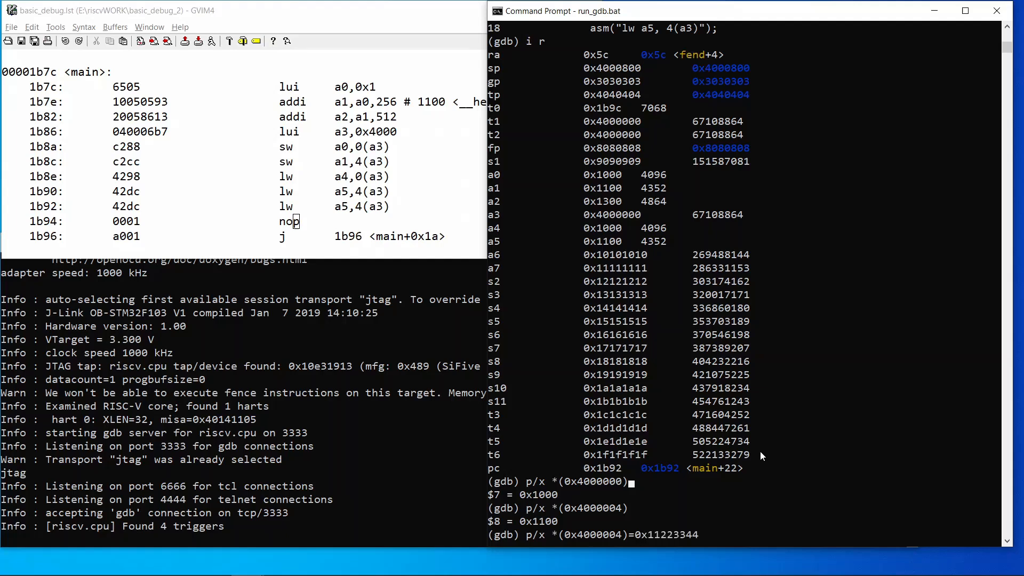
Write 0x11223344 to memory address 0x4000004 and confirm the printed value
{"action": "key", "text": "Return"}
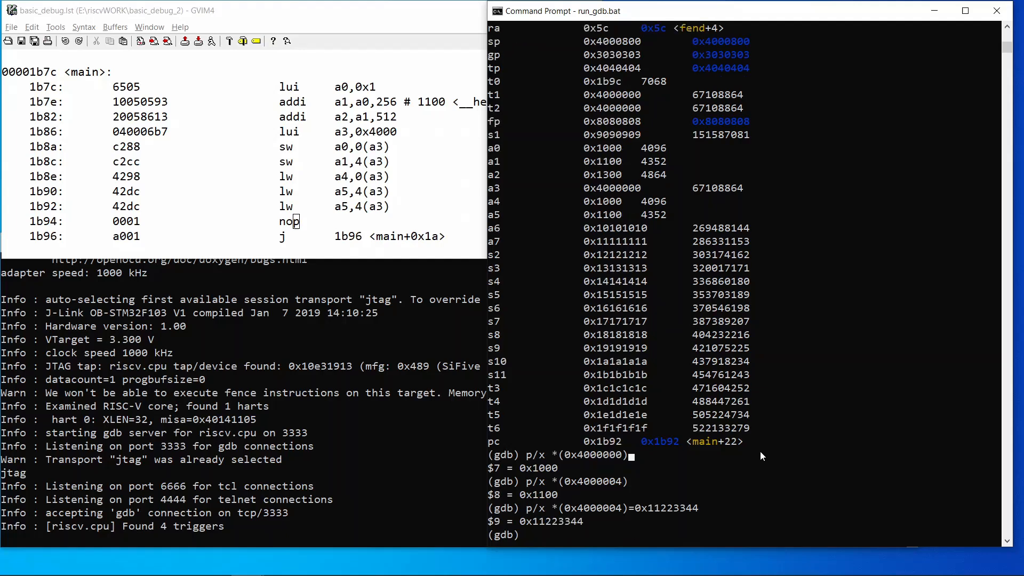
{"action": "type", "text": "s"}
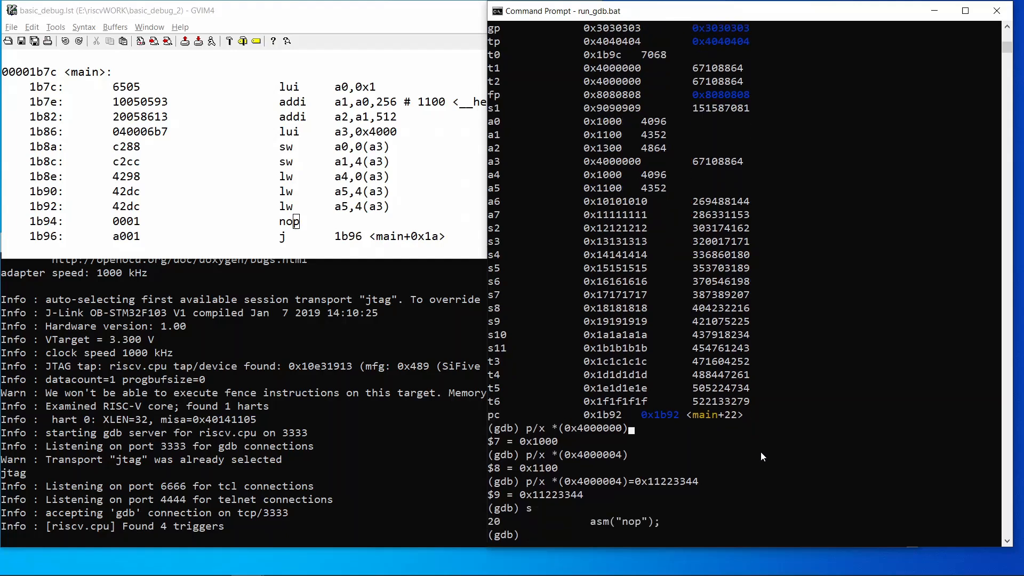
{"action": "mouse_move", "coordinate": [704, 363]}
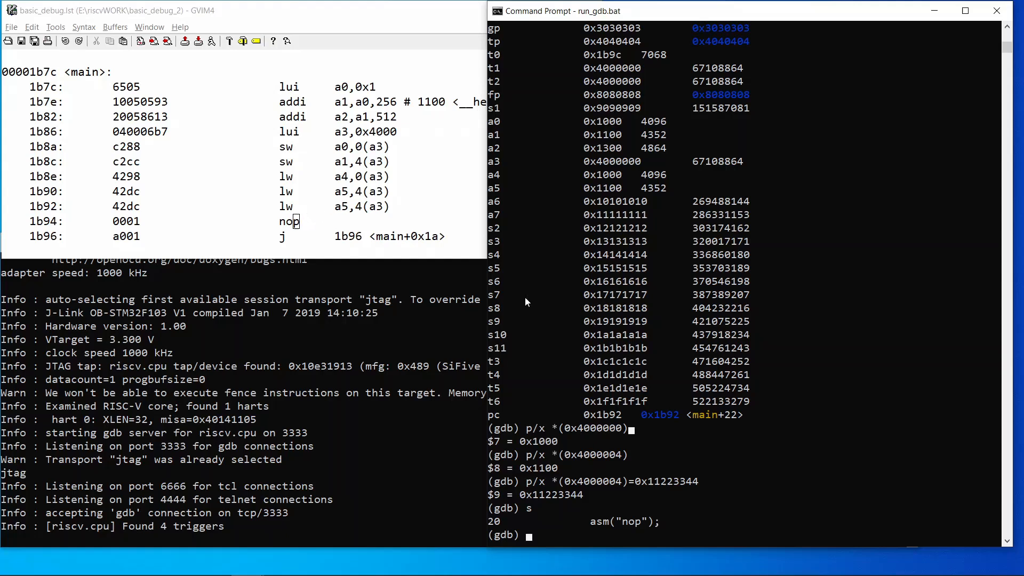
Step to the nop at line 20 and list registers, showing a5 at 0x11223344
{"action": "type", "text": "i"}
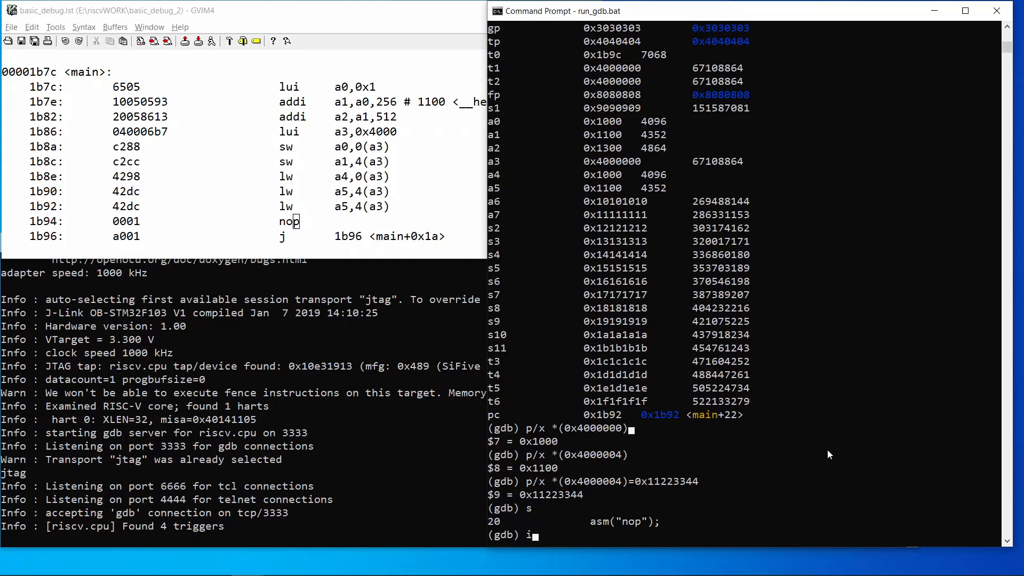
{"action": "type", "text": "r"}
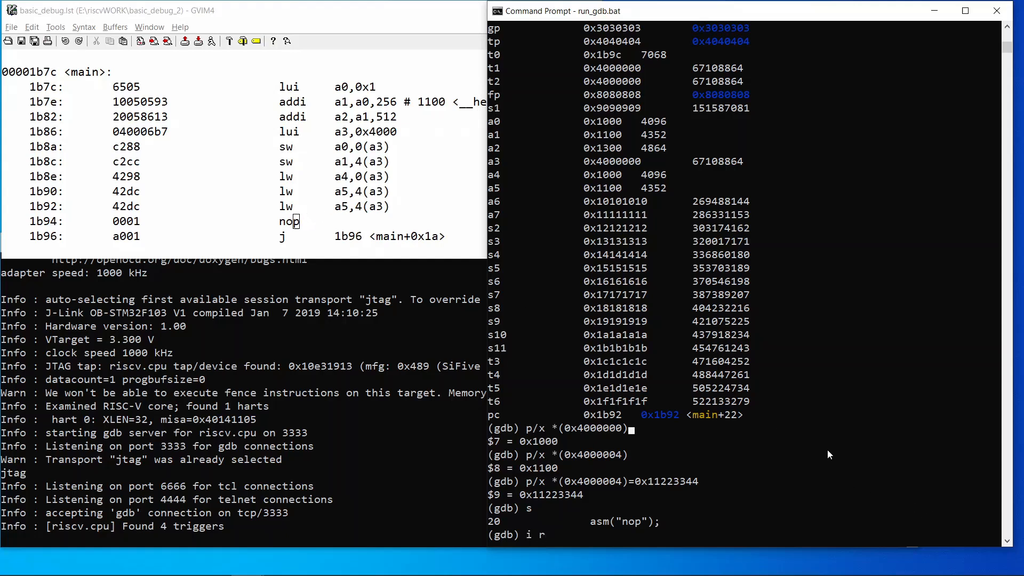
{"action": "mouse_move", "coordinate": [559, 230]}
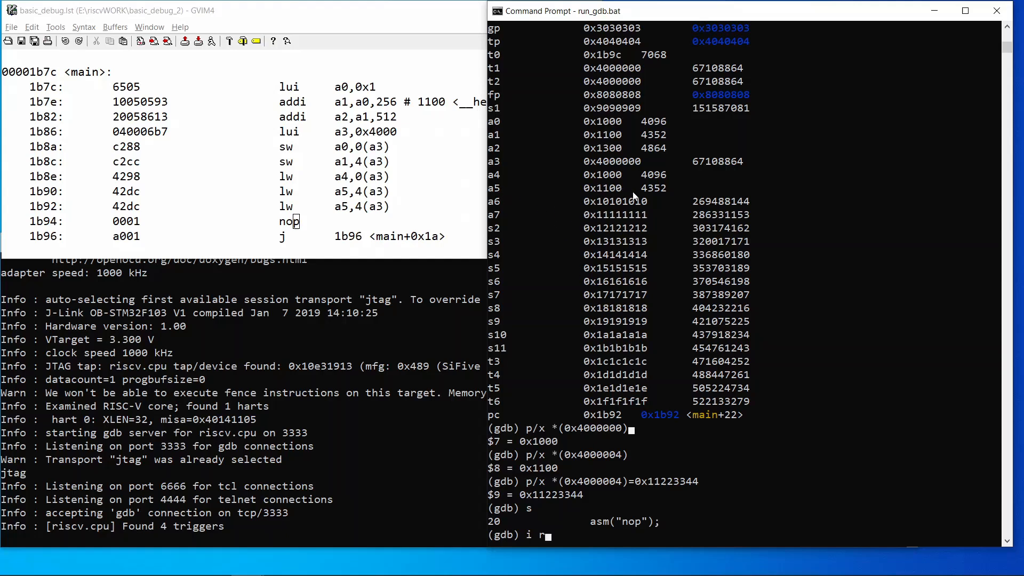
{"action": "mouse_move", "coordinate": [577, 518]}
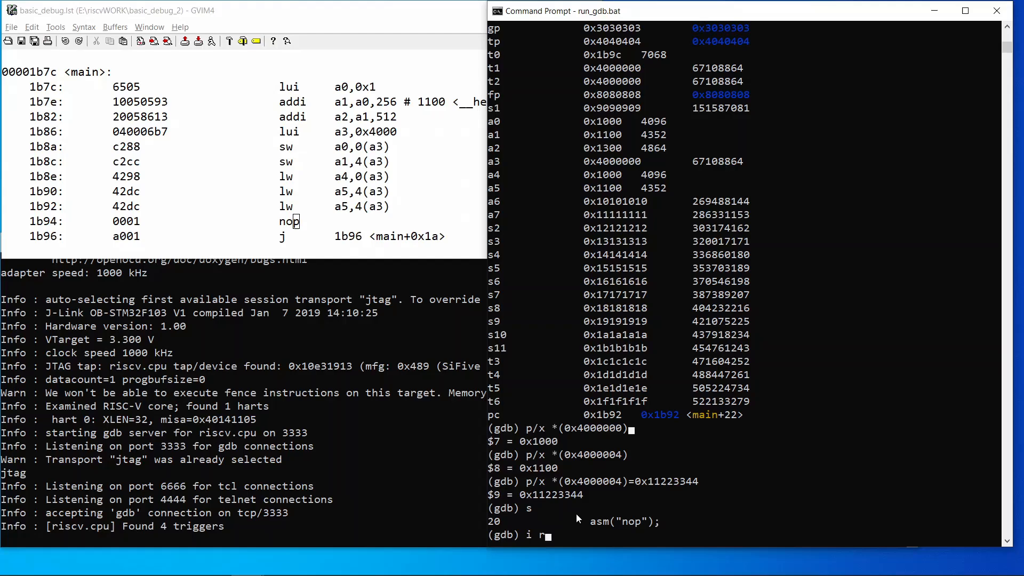
{"action": "key", "text": "Return"}
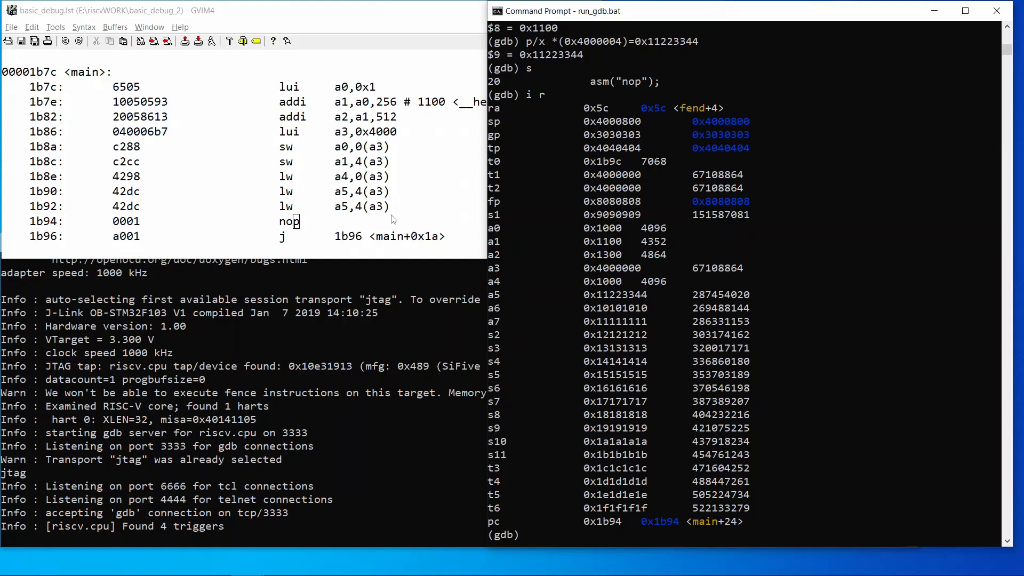
{"action": "mouse_move", "coordinate": [294, 210]}
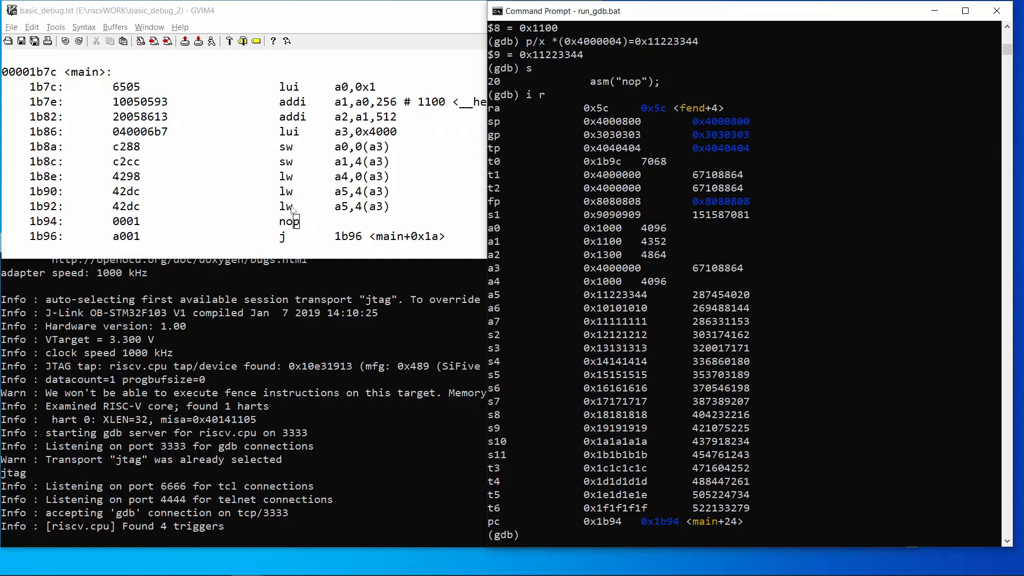
{"action": "mouse_move", "coordinate": [798, 520]}
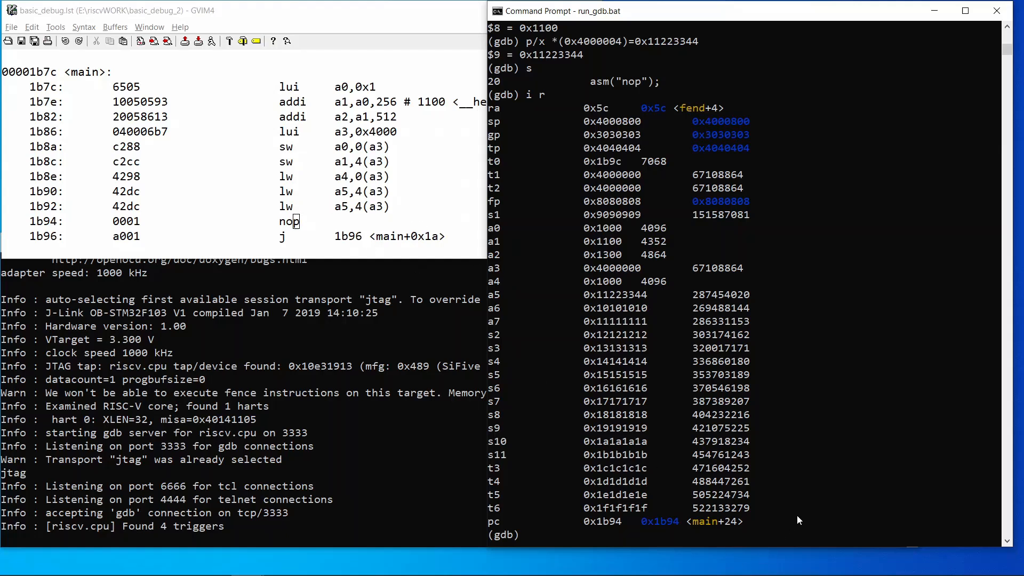